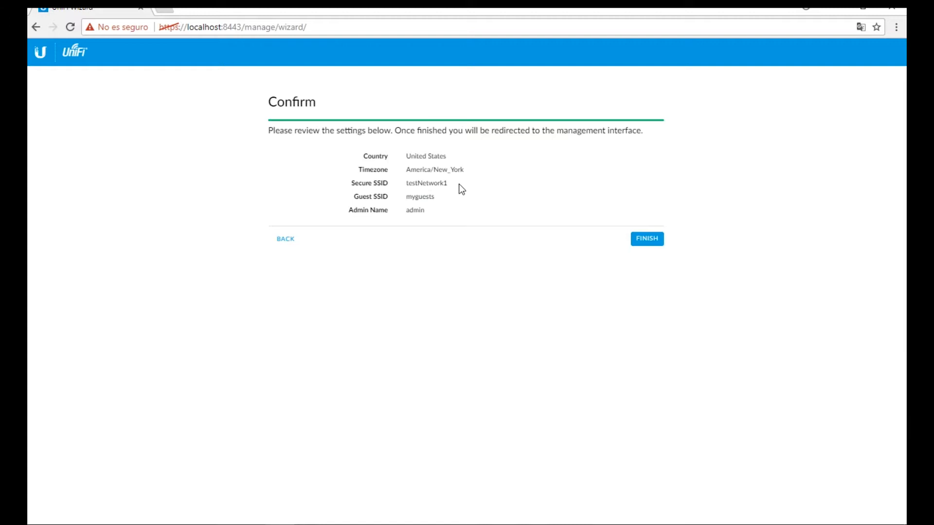
mouse_move(446, 225)
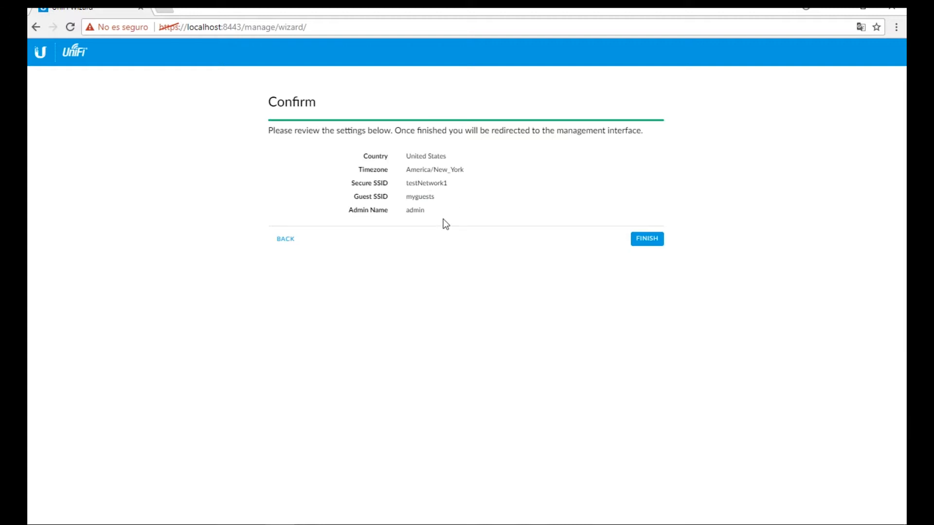
Finish the setup wizard, applying the reviewed country, timezone, network and admin settings
click(646, 240)
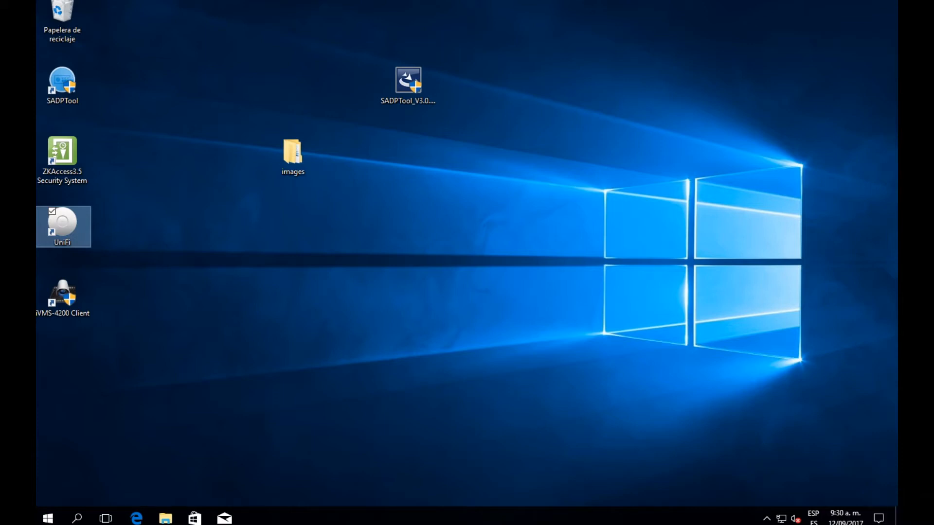
Launch the UniFi controller, allow it through the Windows firewall, and open its management page
double_click(62, 227)
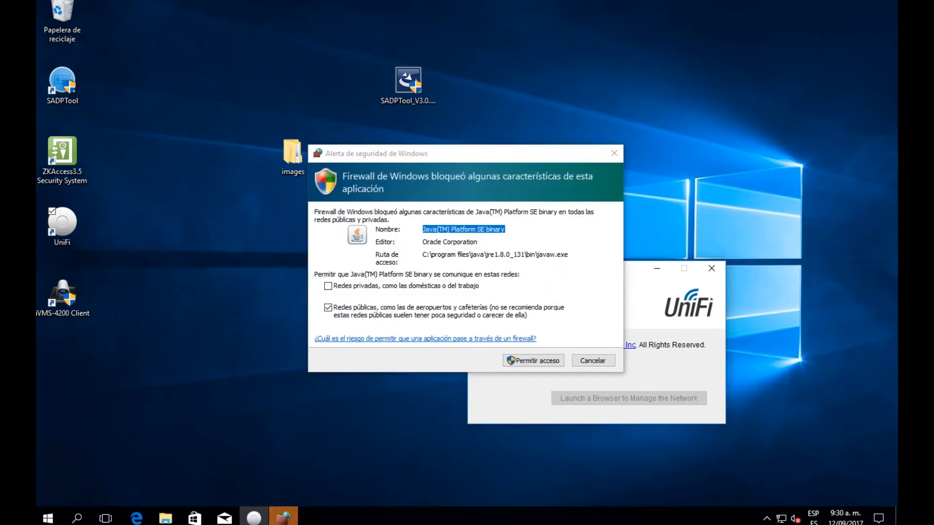
click(532, 360)
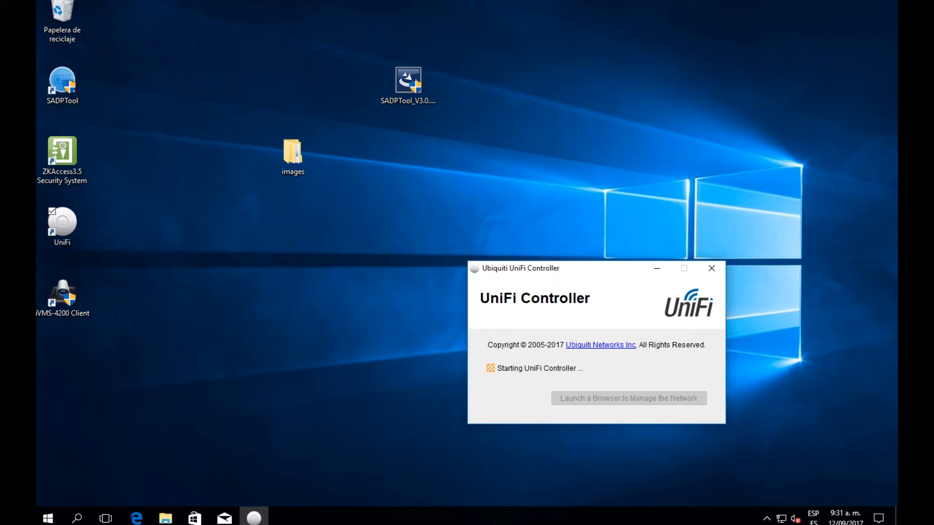
click(628, 398)
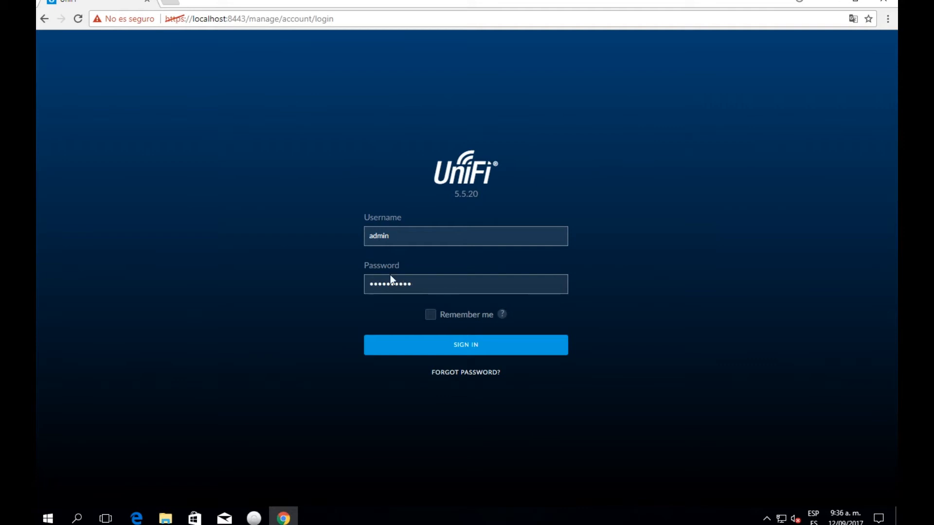
Sign in as admin with 'Remember me' ticked to reach the Default site's dashboard
click(430, 314)
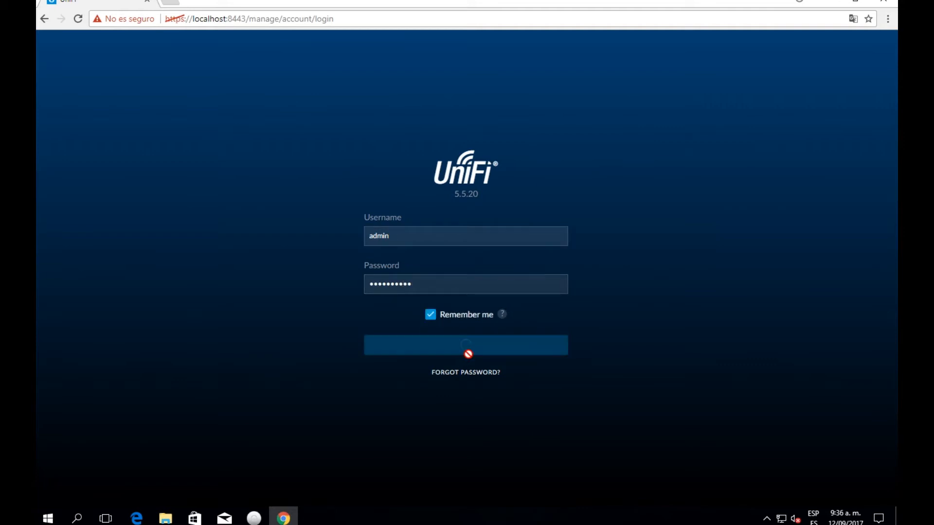
click(465, 344)
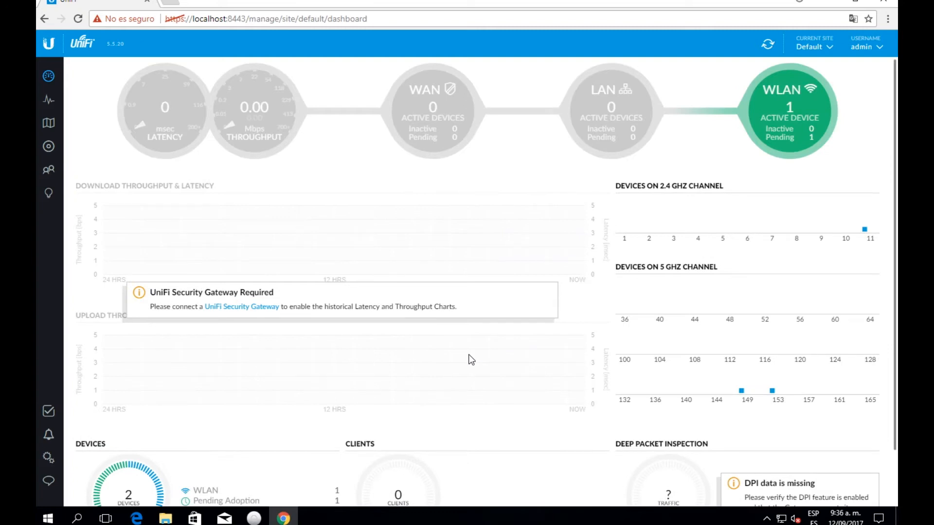
mouse_move(805, 137)
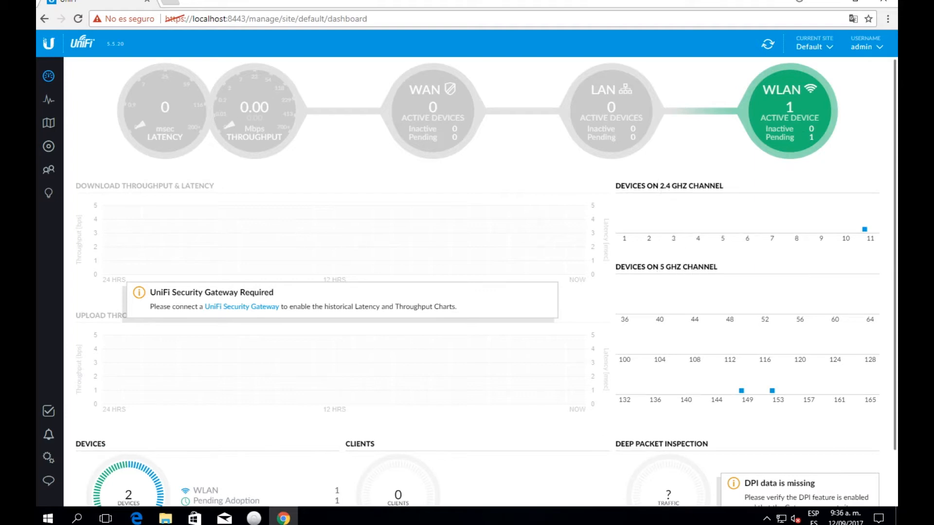
mouse_move(65, 216)
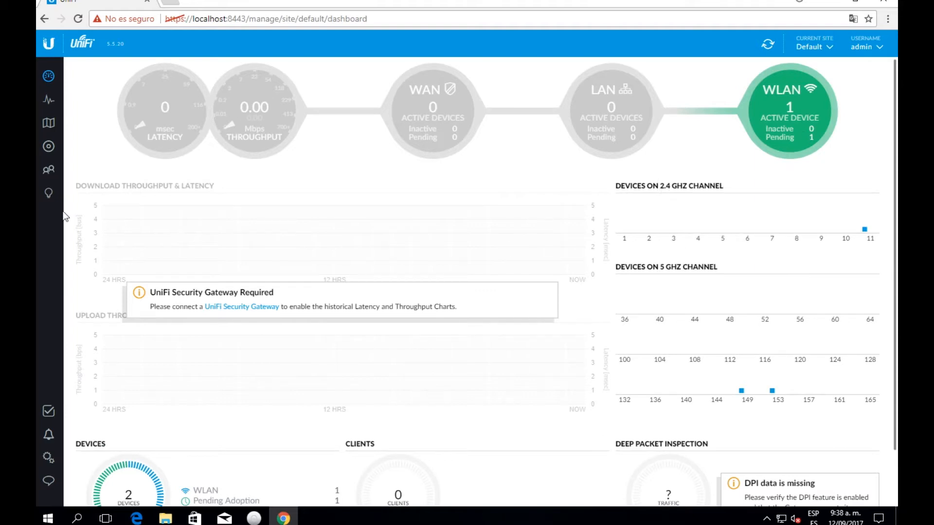
Locate the connected AP-AC-Pro by flashing its light, then restart it with confirmation
click(48, 146)
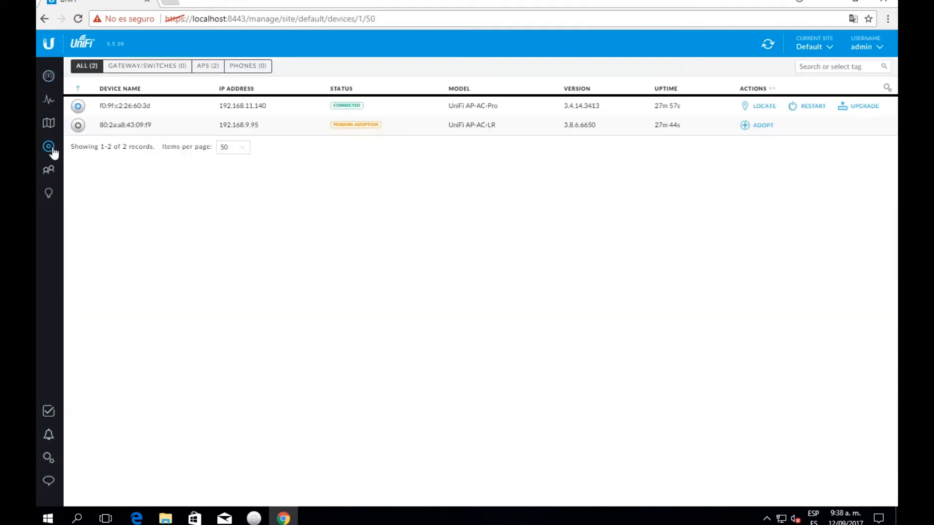
mouse_move(123, 112)
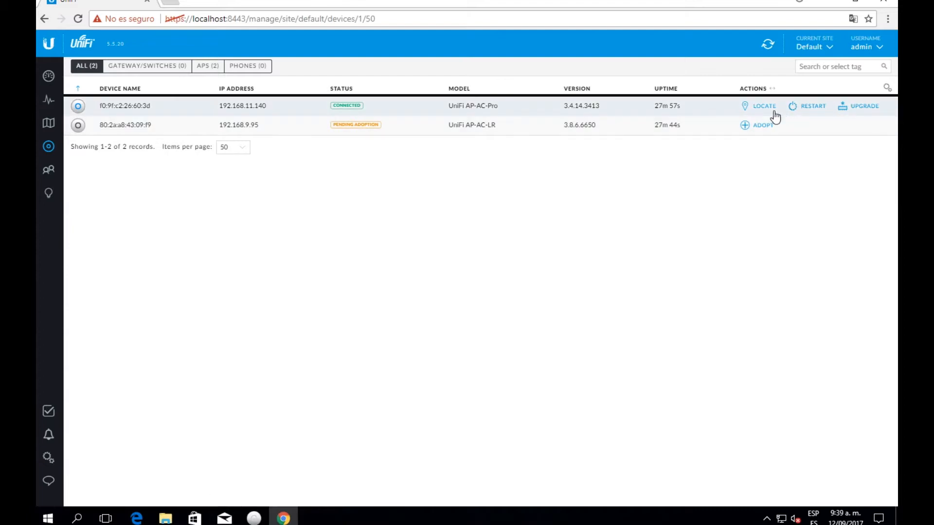
click(765, 106)
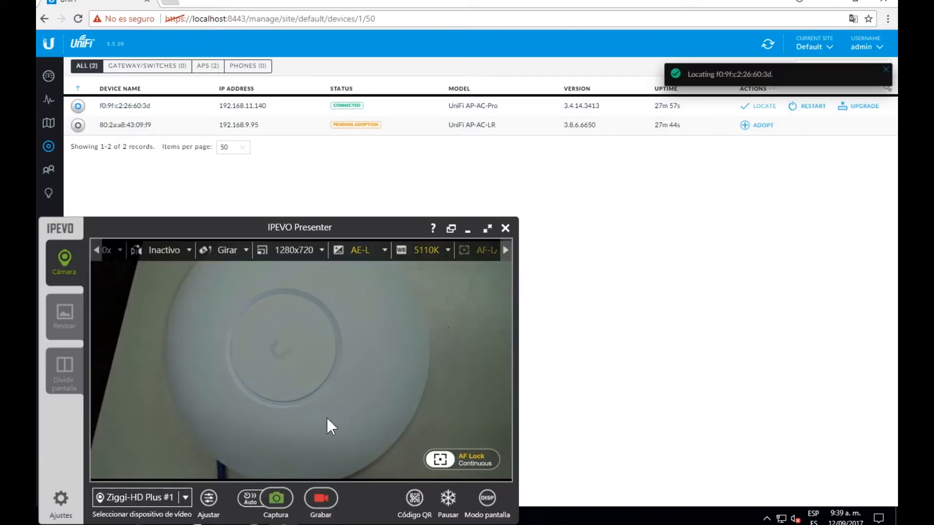
mouse_move(528, 386)
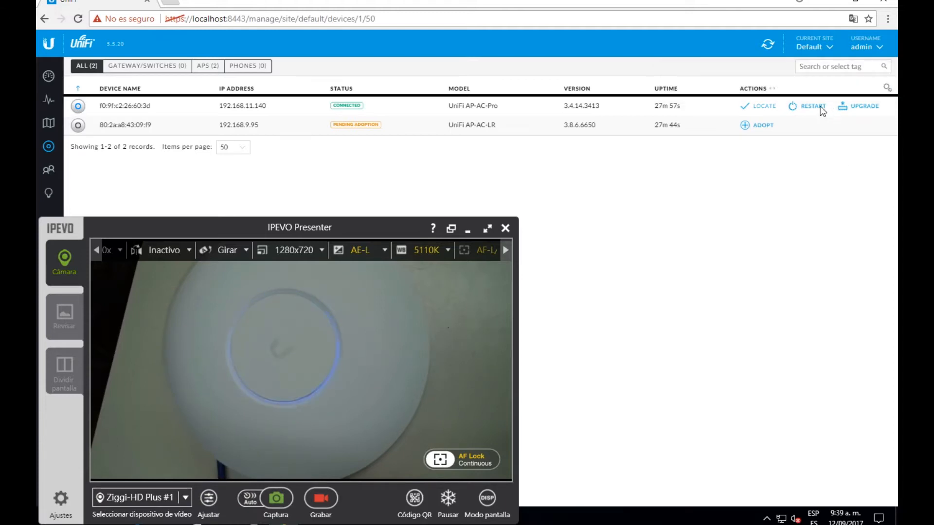
mouse_move(804, 113)
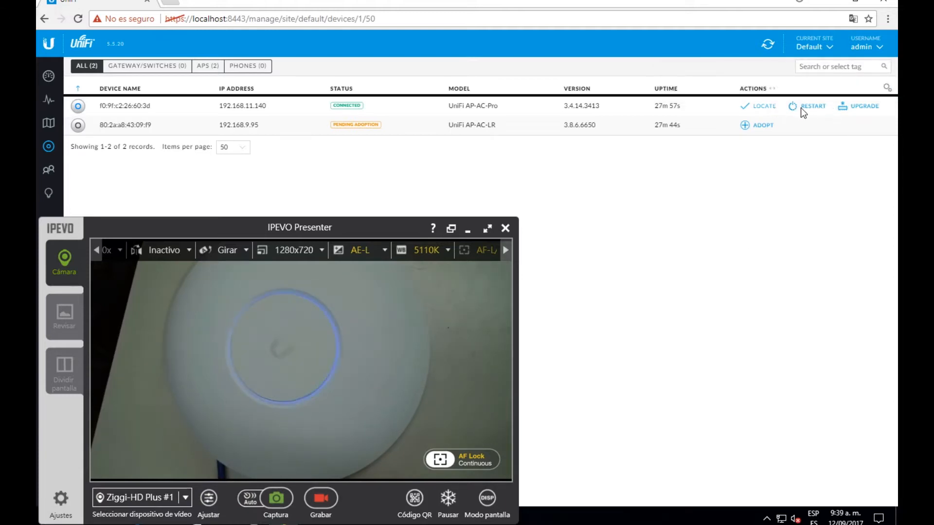
click(811, 107)
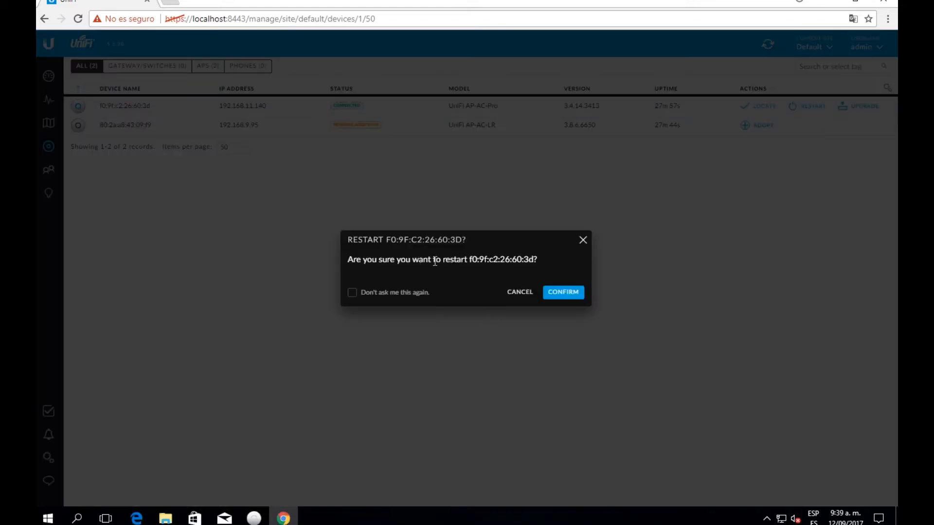
click(563, 292)
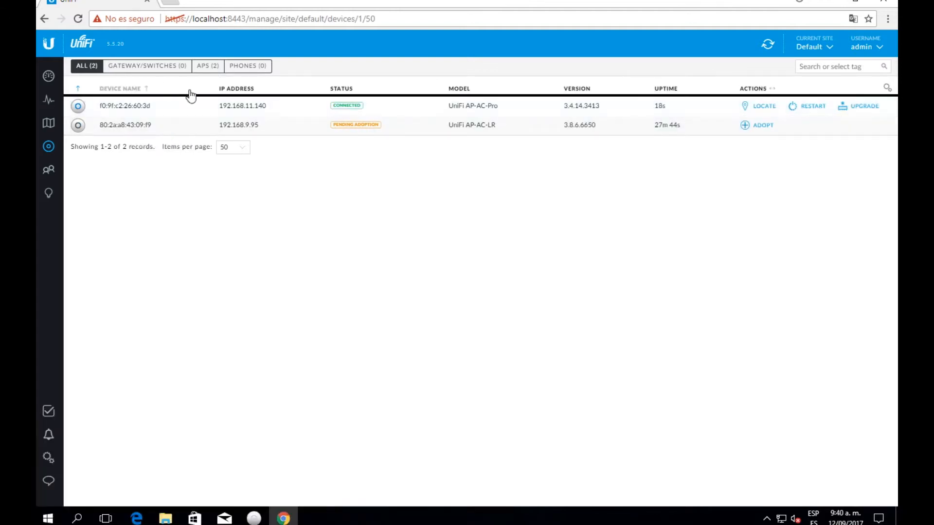
Set the AP-AC-Pro's alias to 'LIVING ROOM 1' in its configuration and save it
click(126, 105)
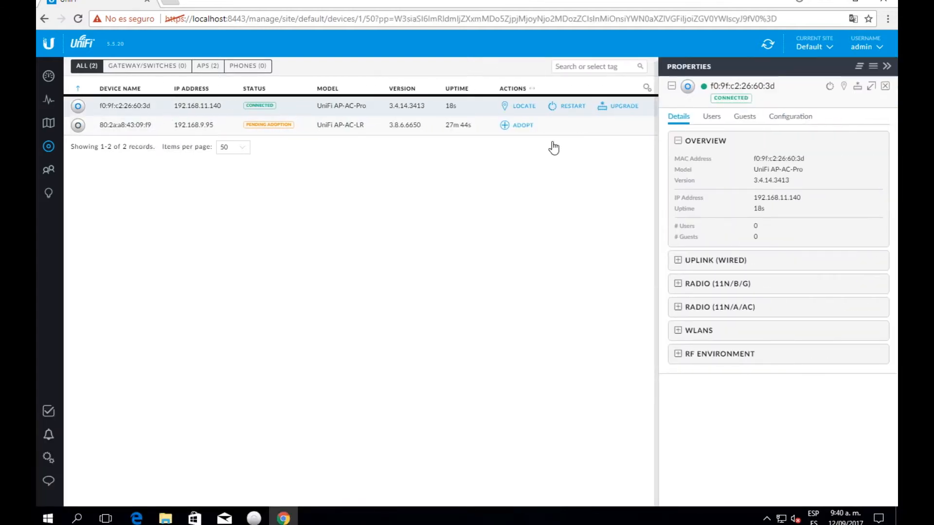
click(790, 115)
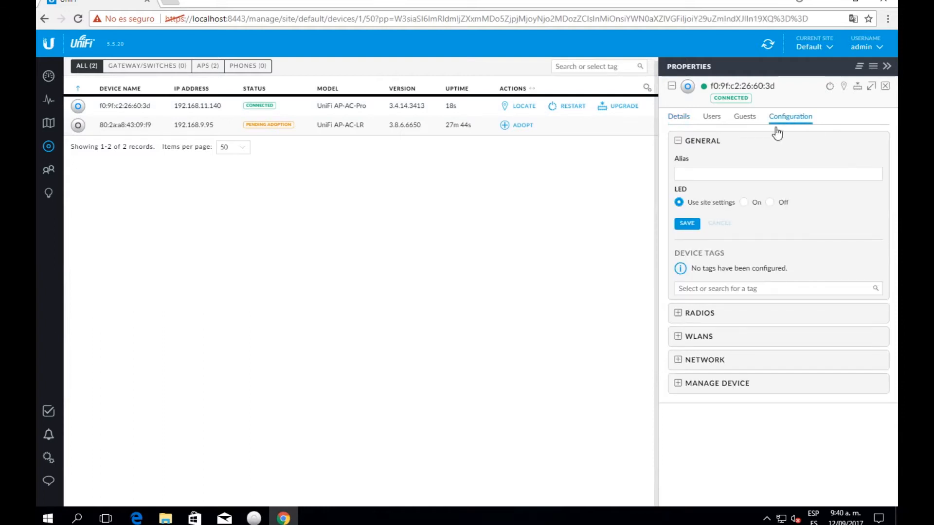
click(777, 174)
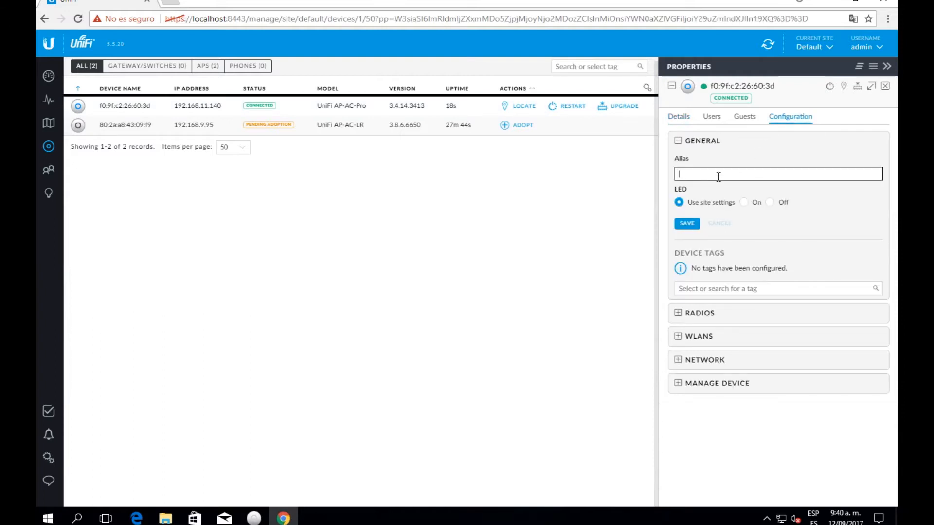
text(LIVING ROOM 1)
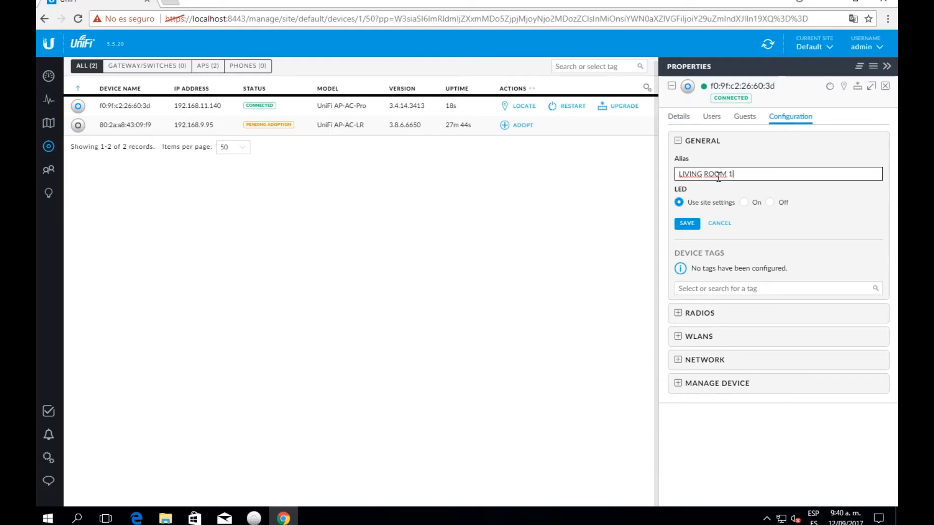
mouse_move(780, 125)
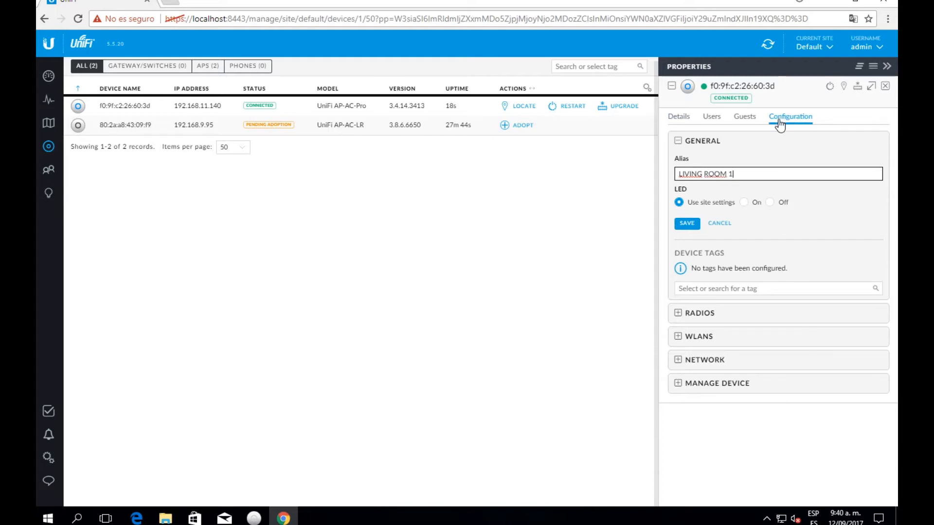
click(685, 223)
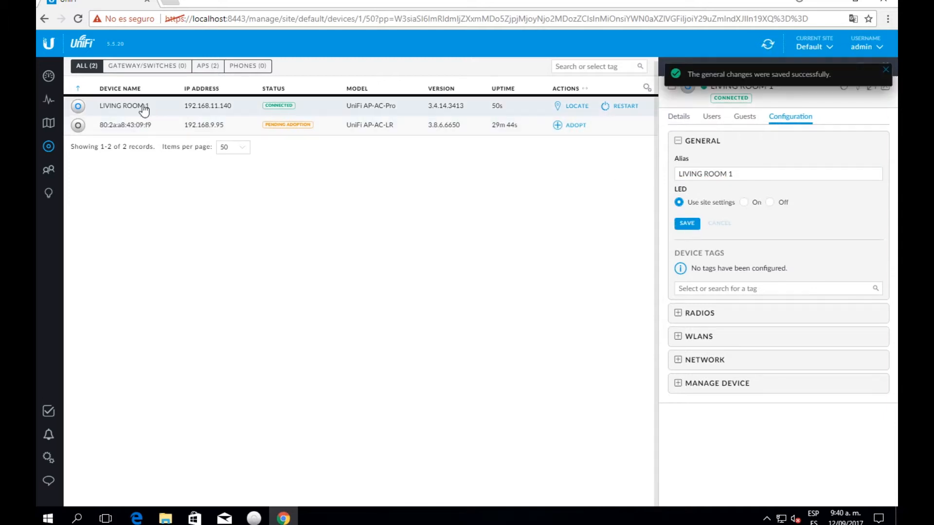
mouse_move(448, 118)
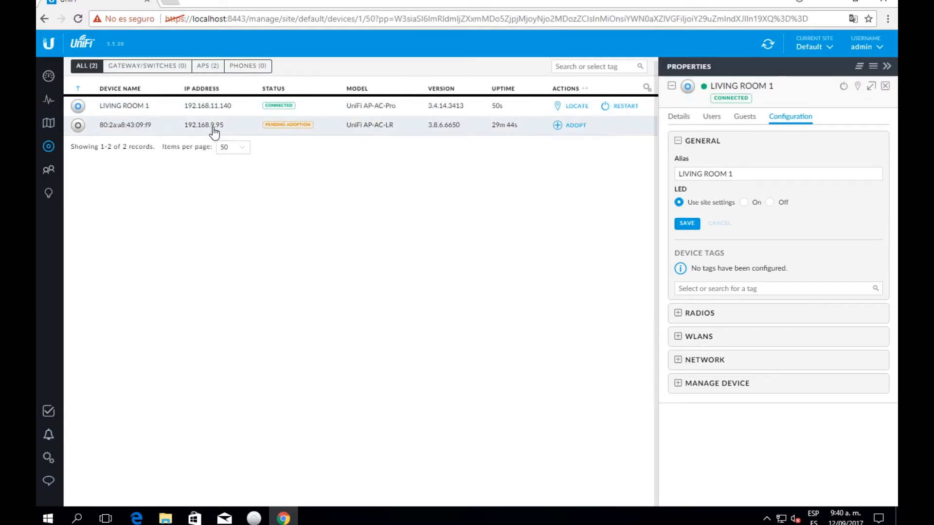
Adopt the pending AP-AC-LR access point from its properties panel
click(125, 125)
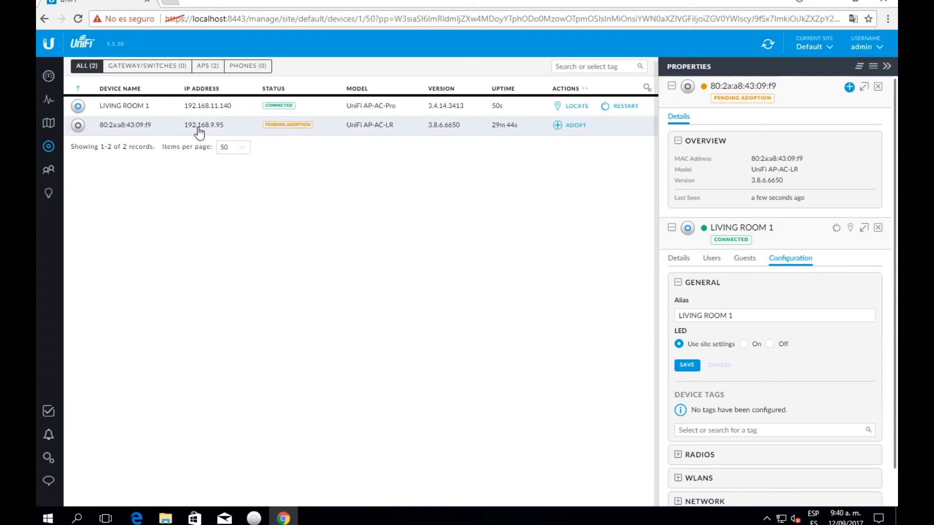
mouse_move(198, 140)
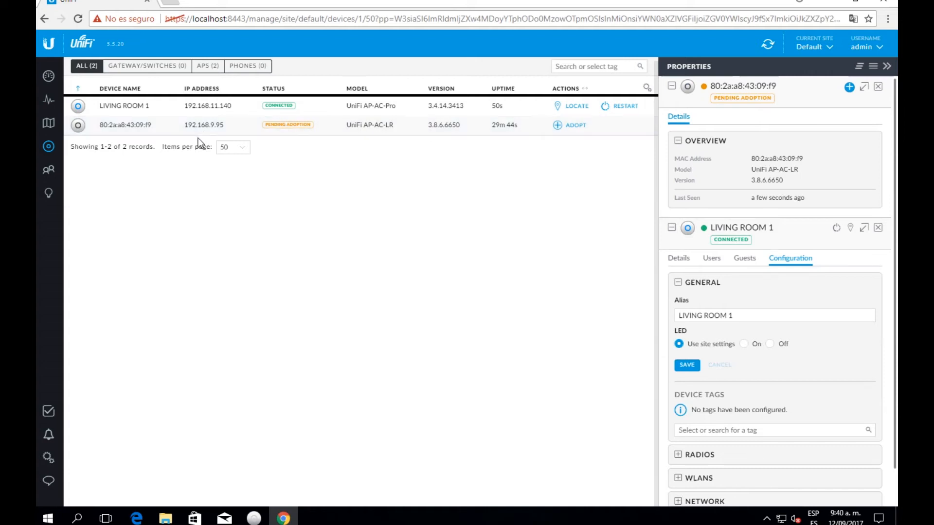
click(574, 126)
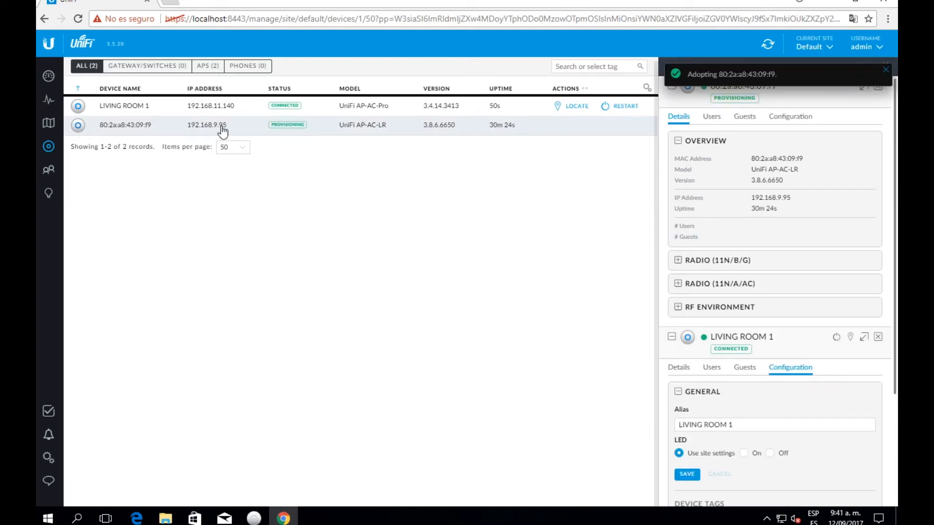
mouse_move(306, 132)
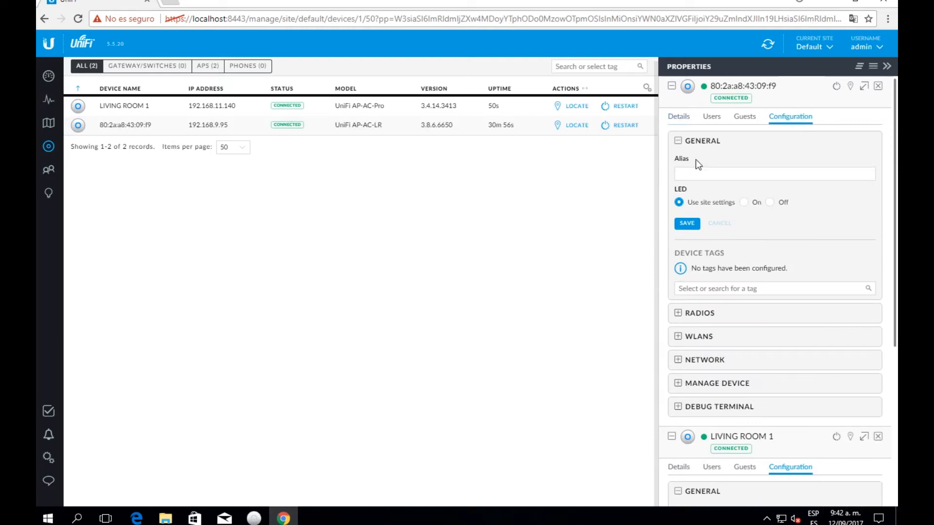
Rename the adopted AP-AC-LR to 'GAMING ROOM' and save the alias
click(774, 174)
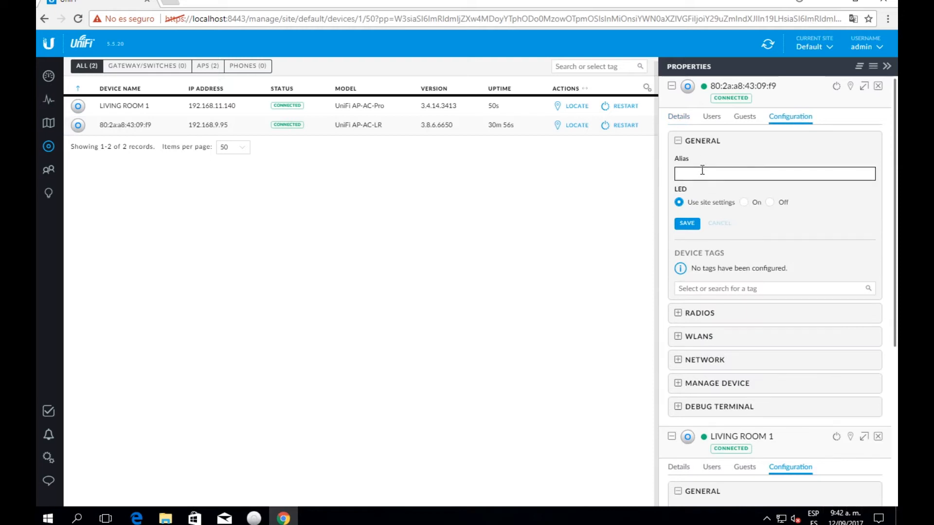
text(GAMING ROOM)
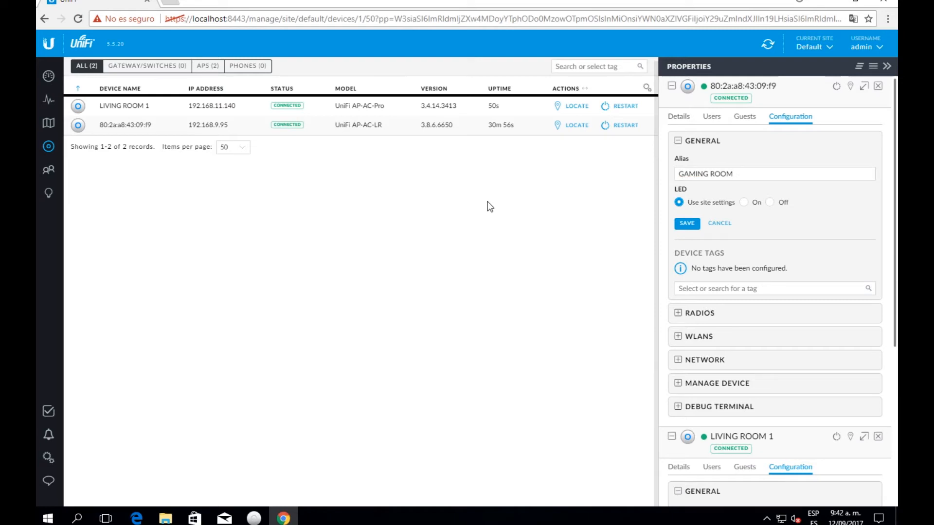
click(686, 223)
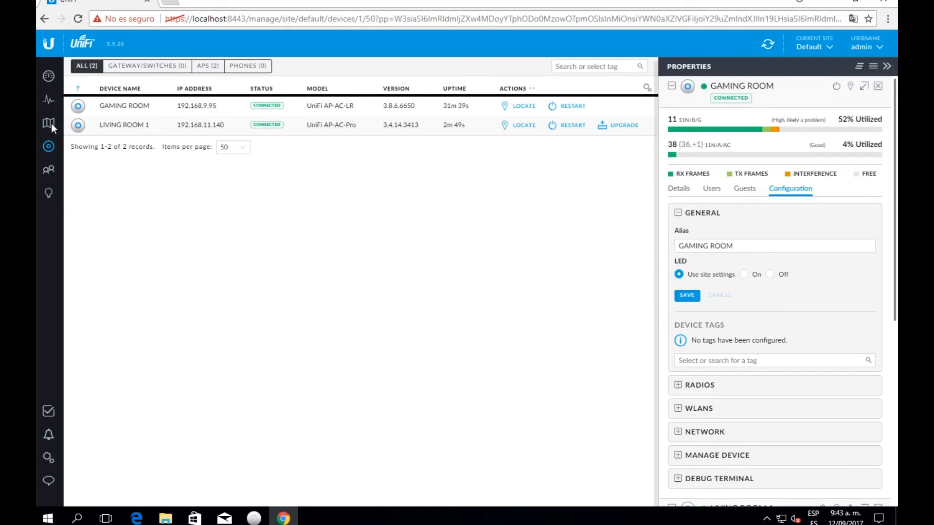
Edit the Sample map and upload the house floor plan image as its background
click(49, 123)
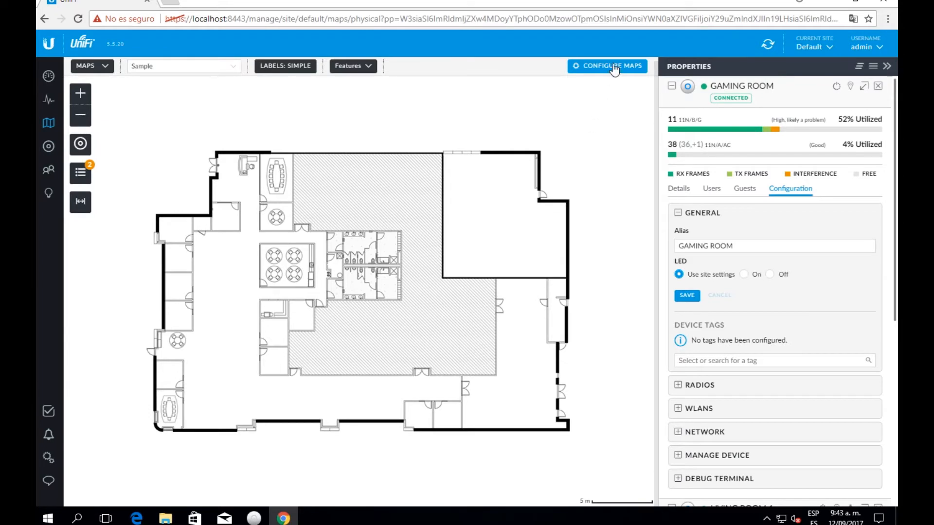
click(607, 66)
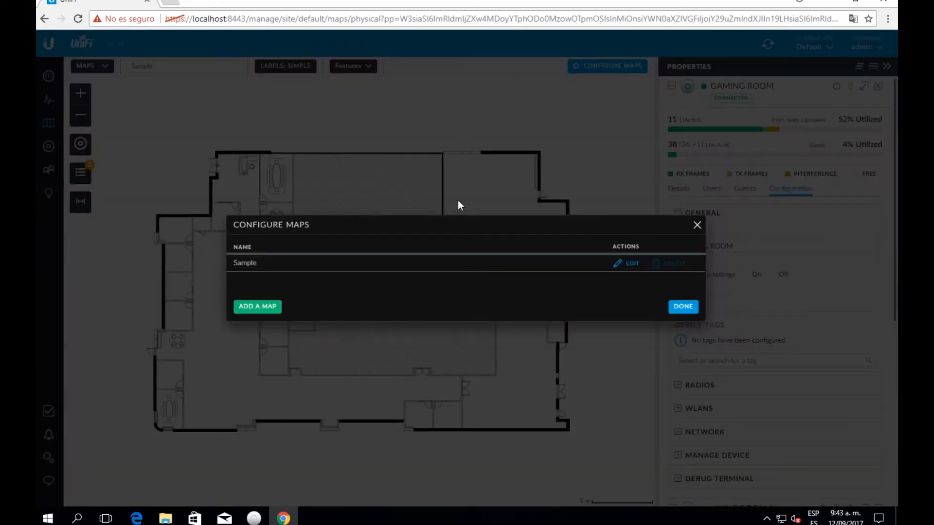
click(630, 262)
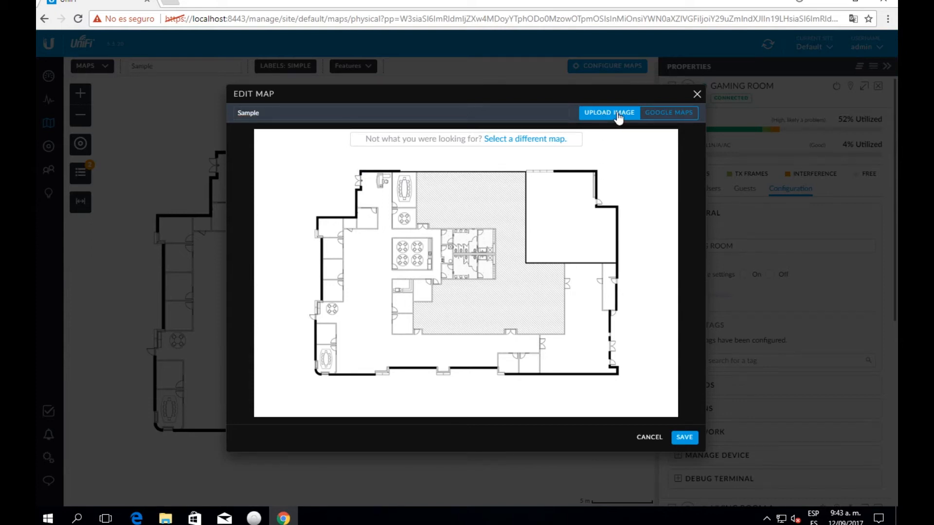
click(608, 112)
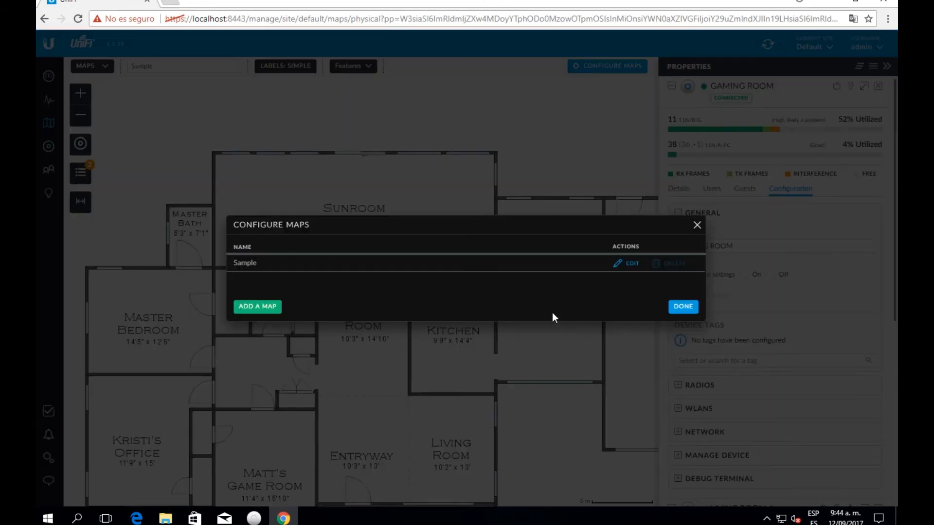
click(683, 306)
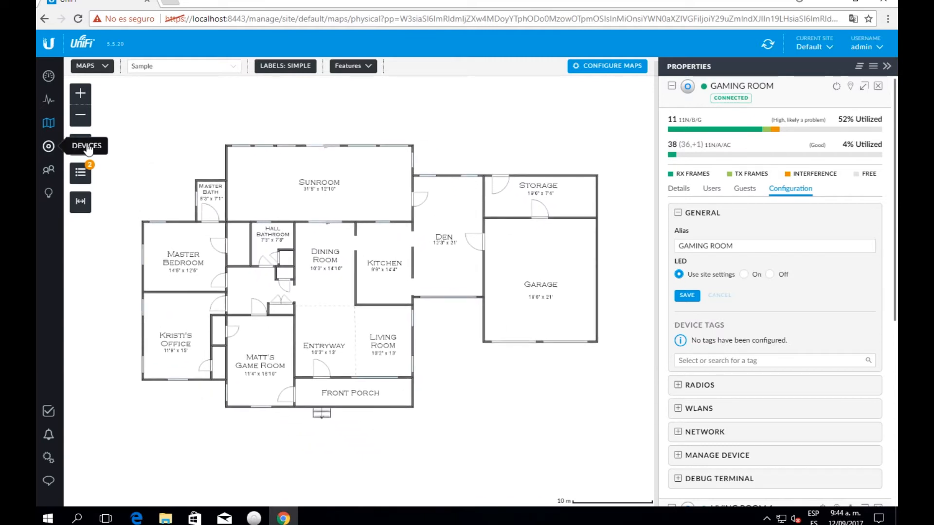
Drag the Gaming Room AP onto the Sunroom and the other AP onto the Living Room
click(80, 173)
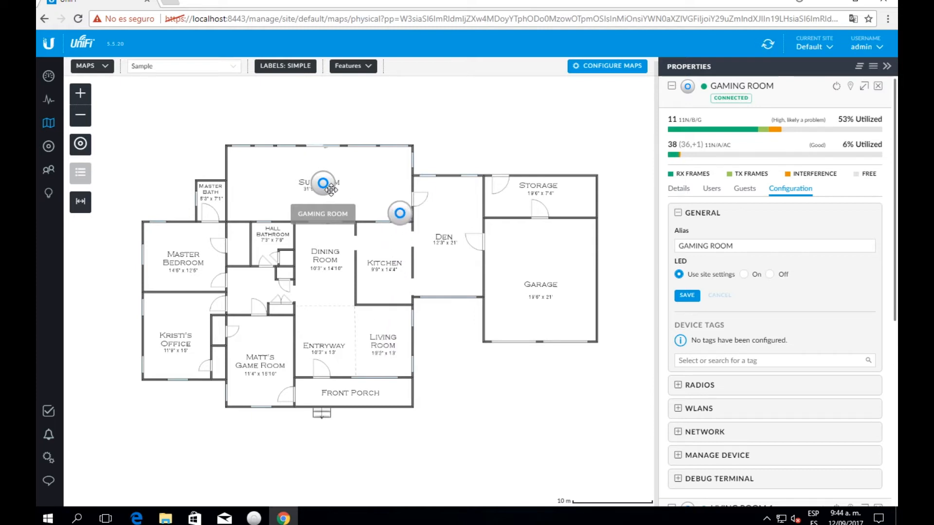
drag(322, 184, 257, 287)
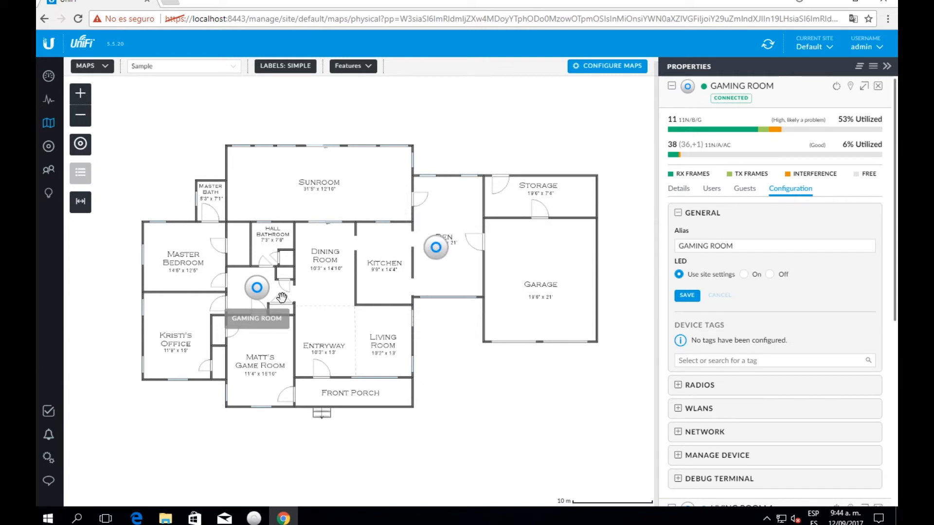
drag(256, 288, 314, 182)
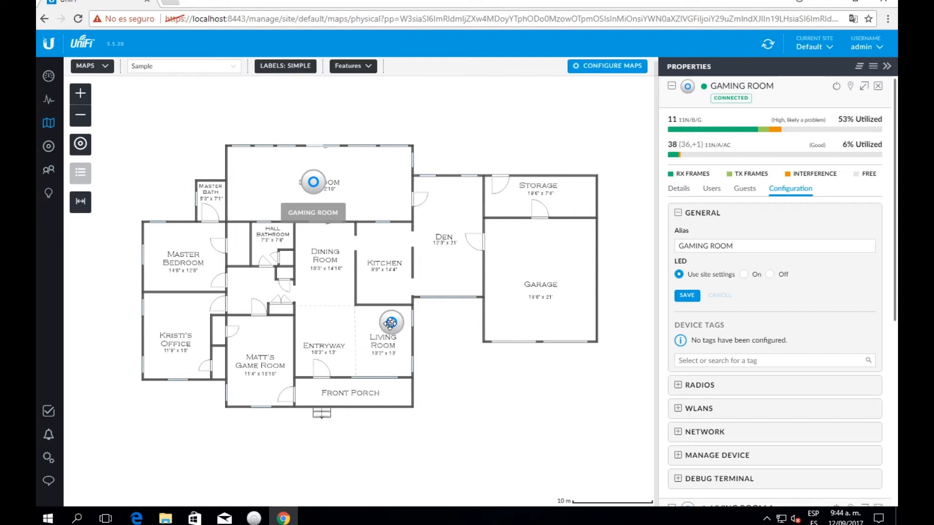
drag(391, 322, 375, 343)
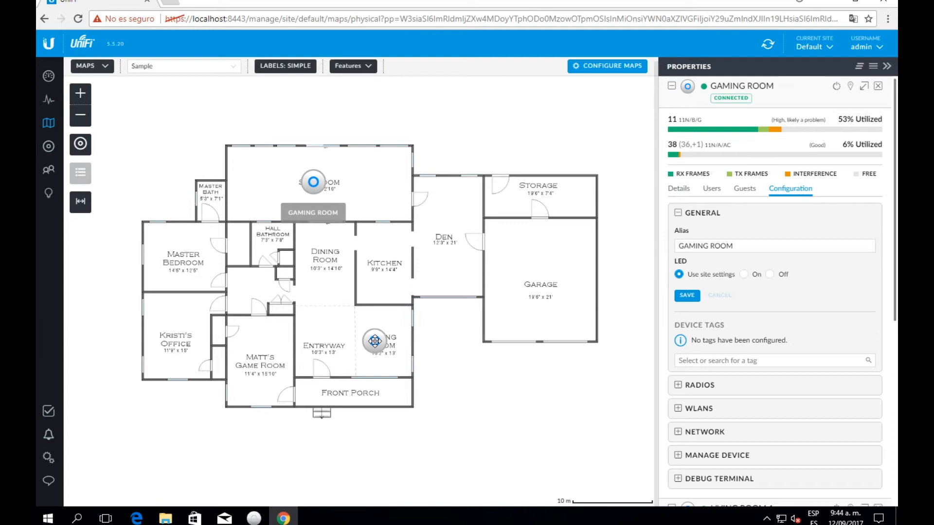
mouse_move(392, 377)
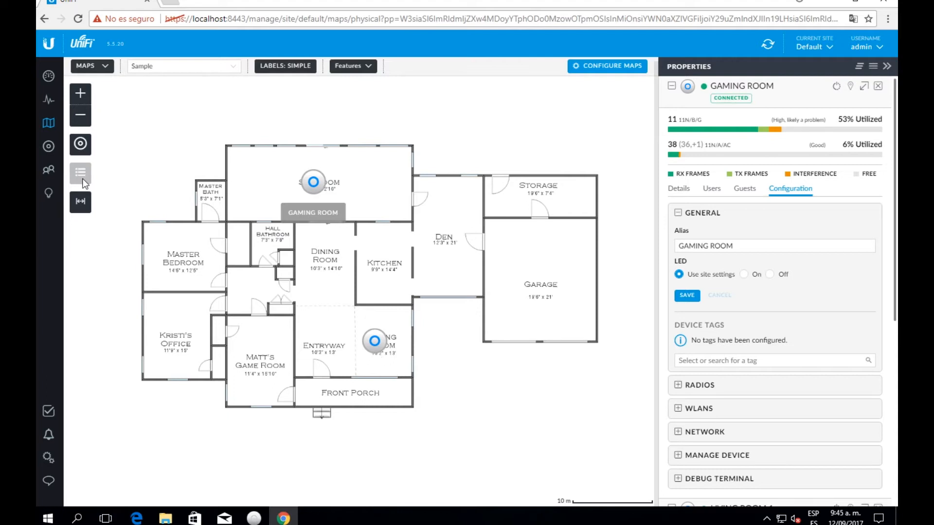
Set the map scale with a 60-foot reference line spanning the house's width
click(80, 201)
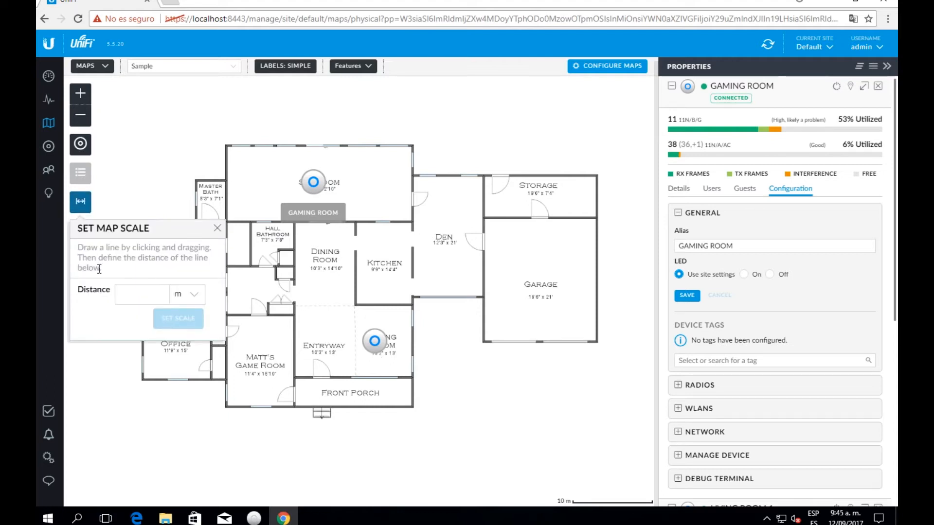
click(177, 318)
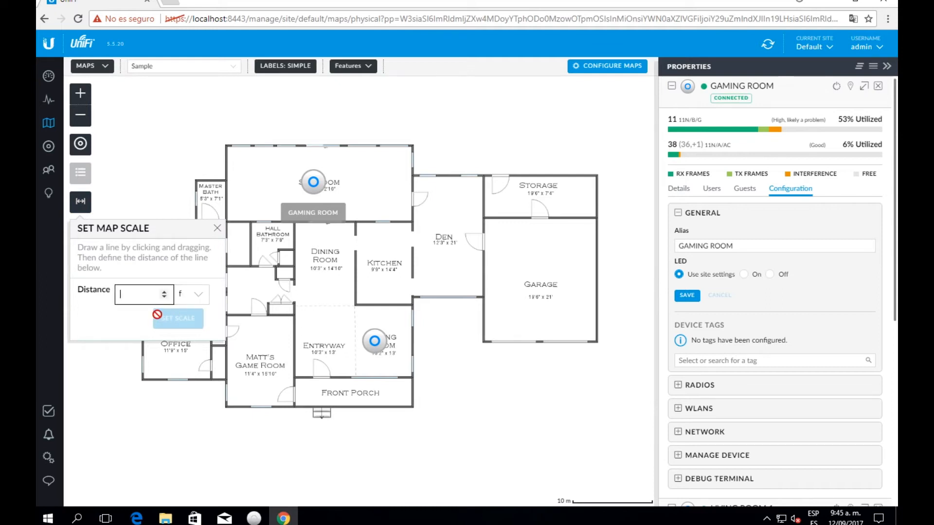
text(60)
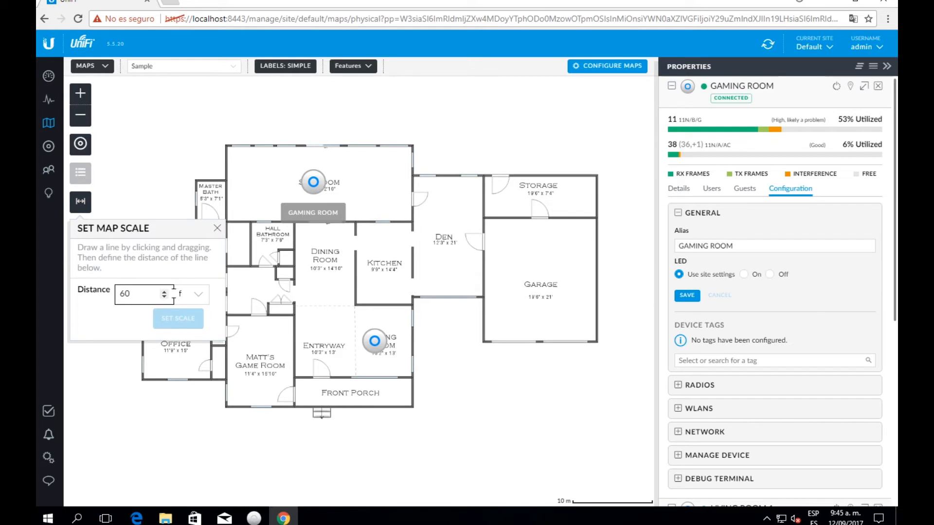
drag(149, 420, 293, 420)
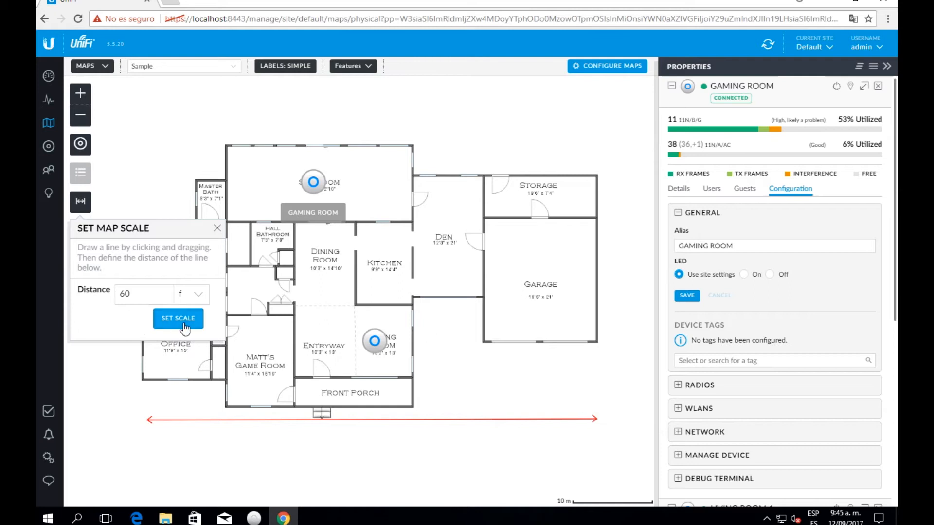
click(177, 319)
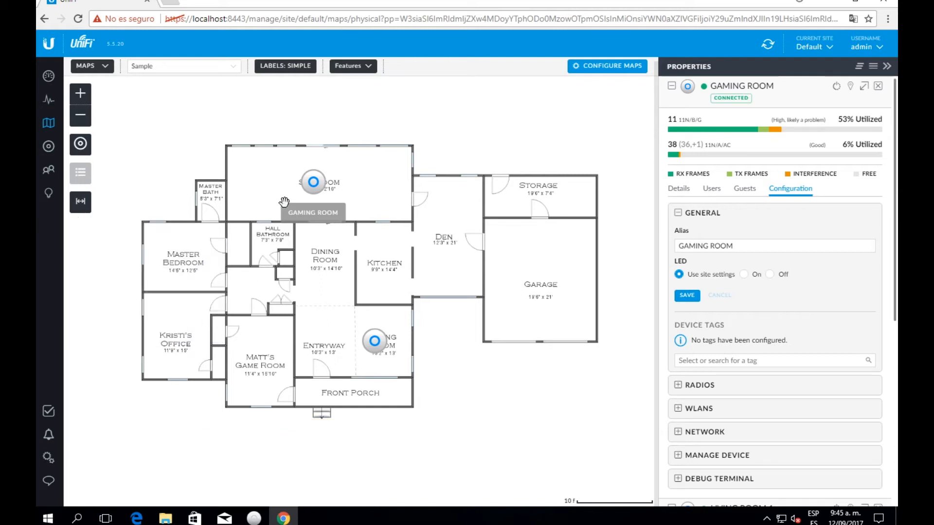
mouse_move(383, 273)
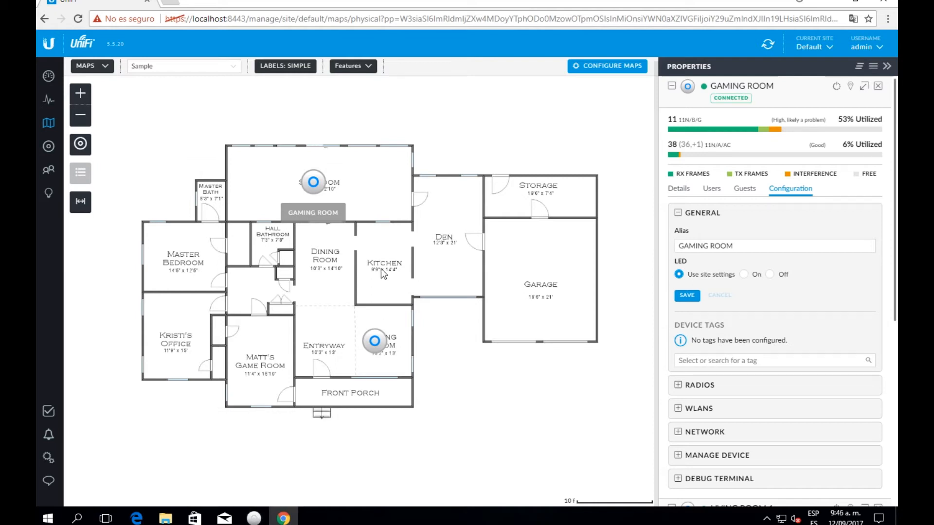
Enable the Coverage heatmap layer on the floor-plan map for both access points
click(352, 66)
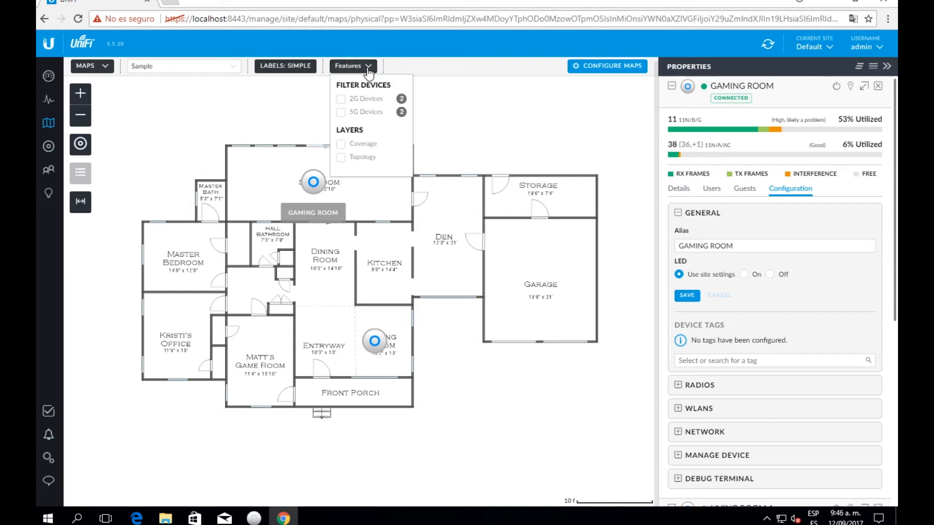
click(341, 144)
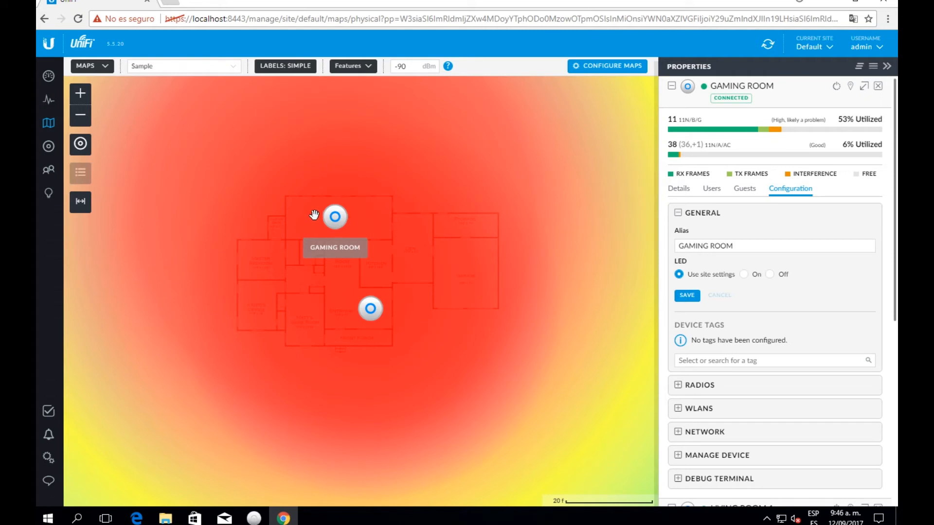
mouse_move(459, 347)
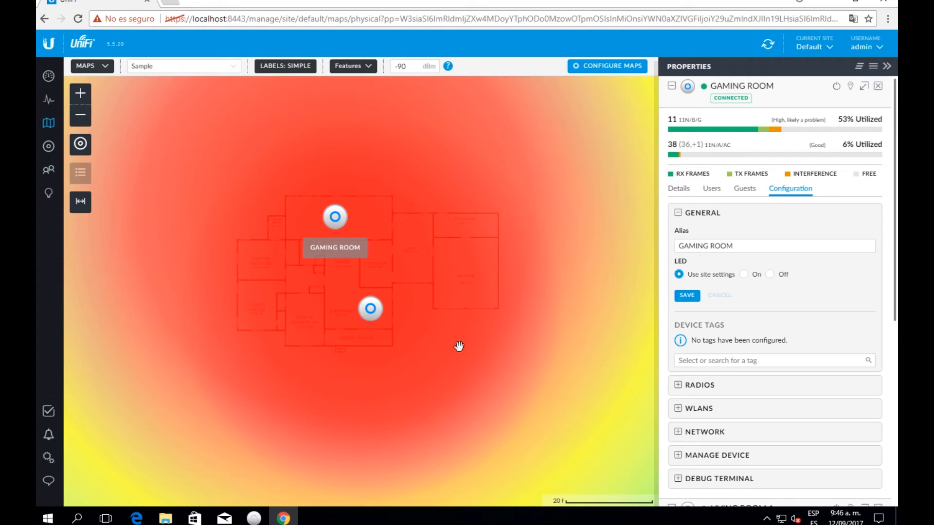
click(80, 201)
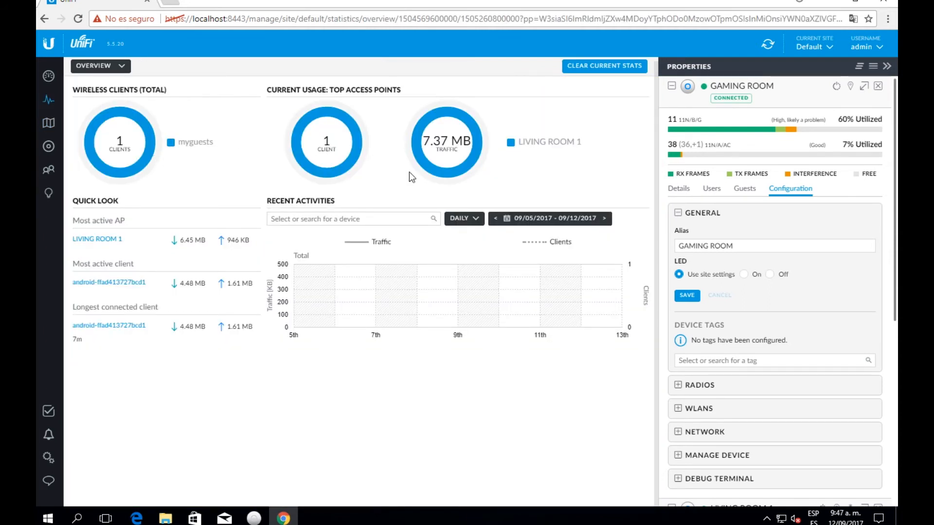
mouse_move(595, 448)
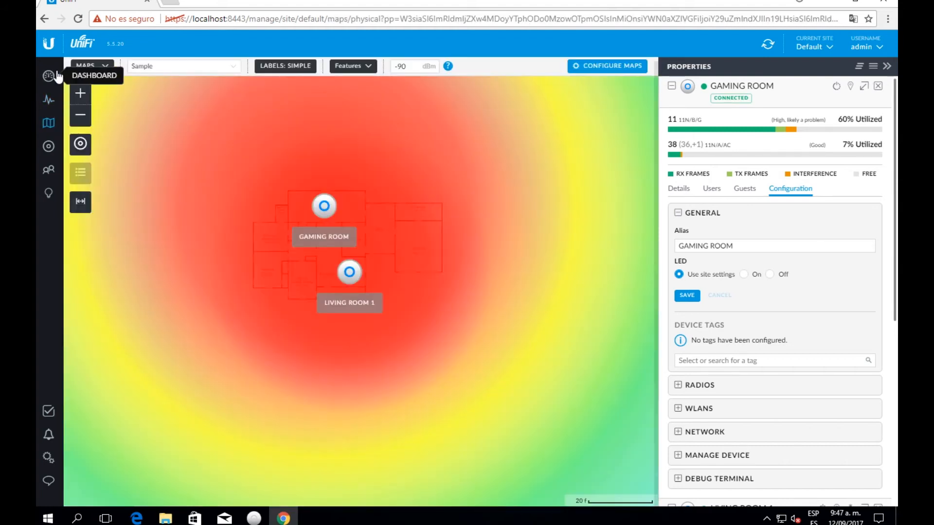
Return to the site dashboard showing two active WLAN devices and one client
click(49, 76)
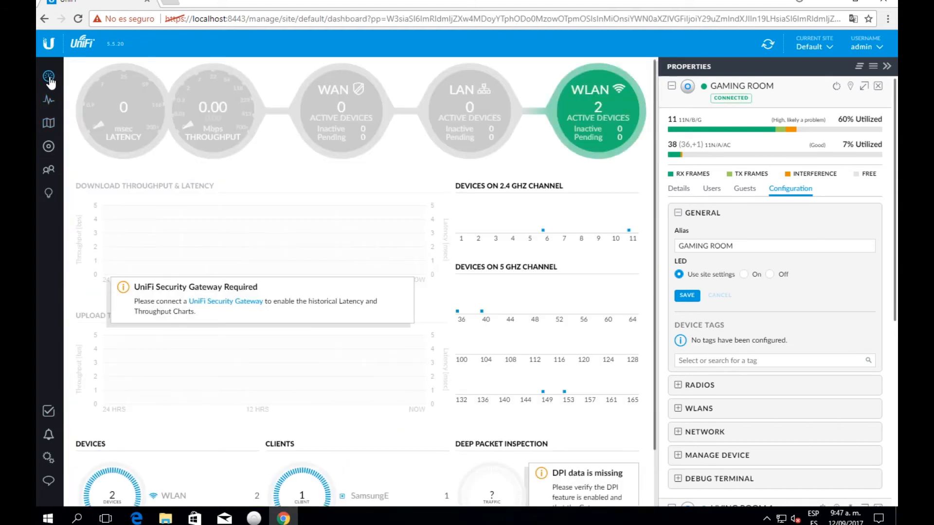
mouse_move(147, 123)
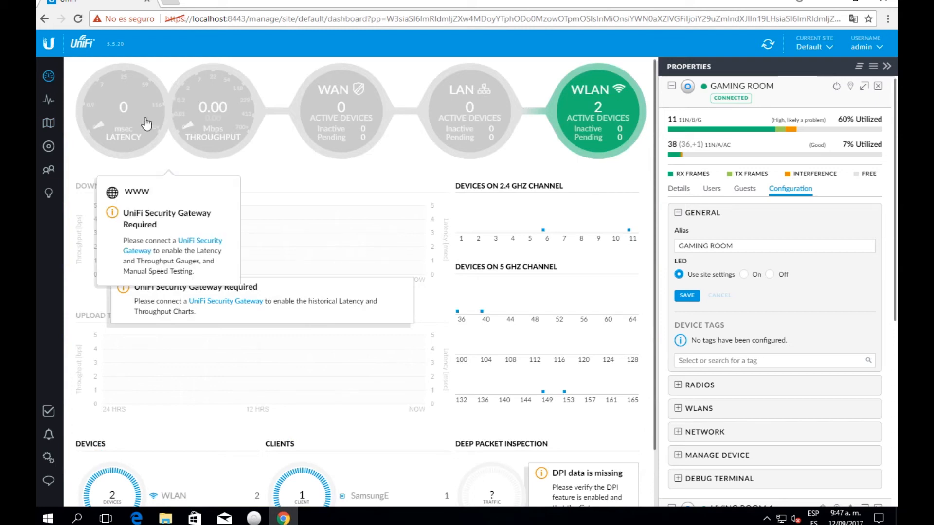
mouse_move(214, 126)
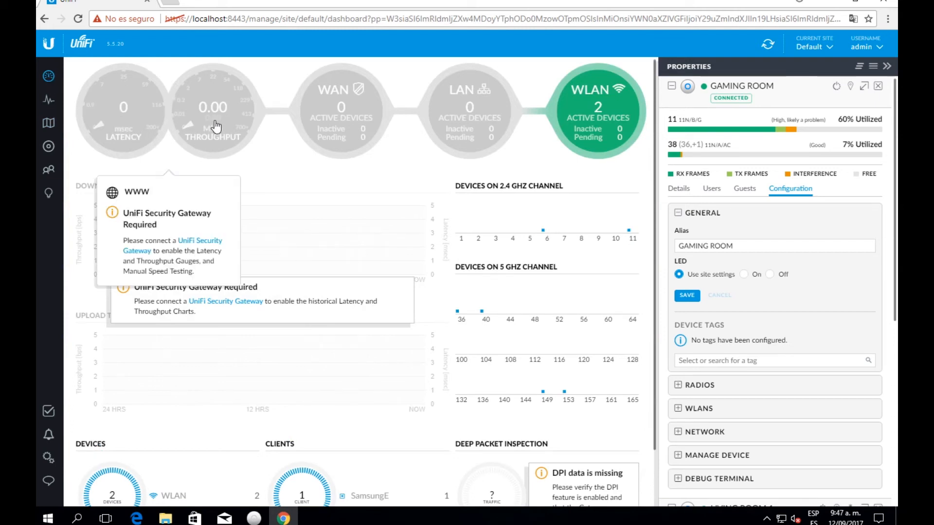
mouse_move(341, 123)
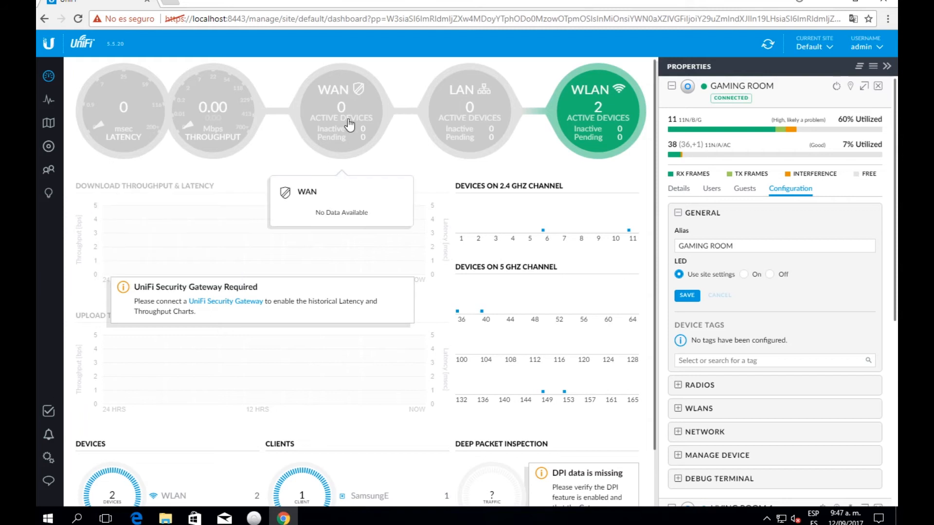
mouse_move(384, 138)
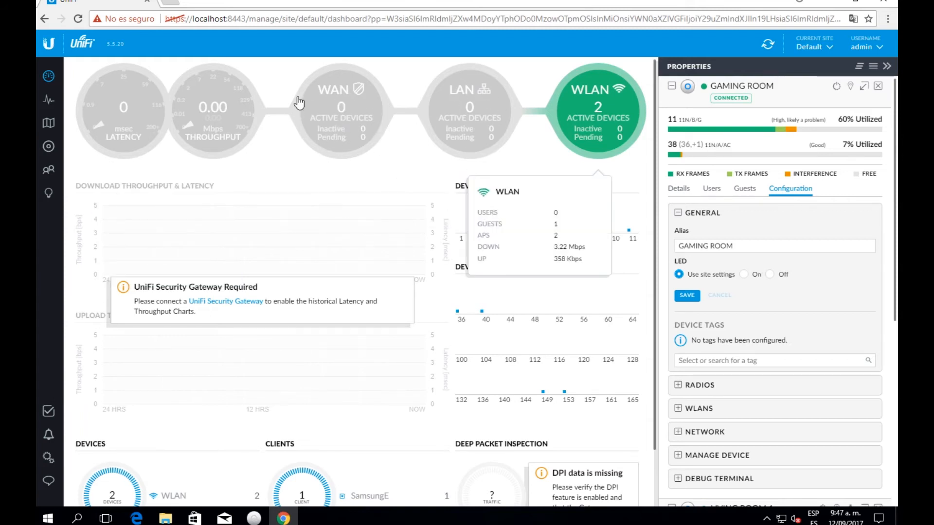
mouse_move(48, 170)
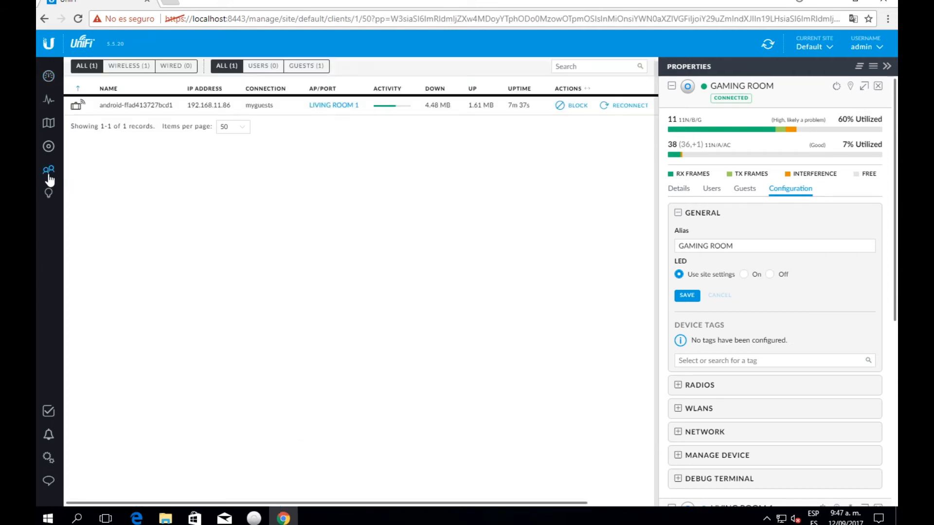
mouse_move(351, 212)
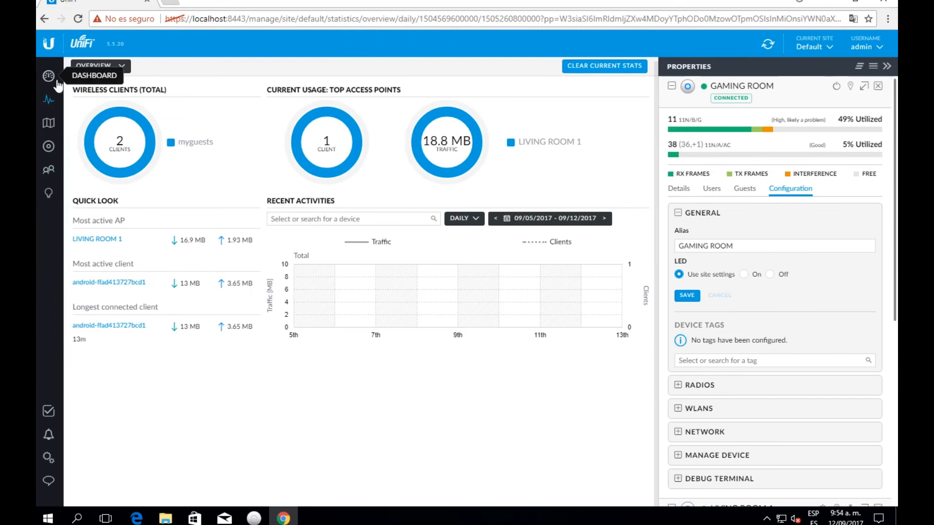
Start a new wireless network from Settings > Wireless Networks
click(49, 75)
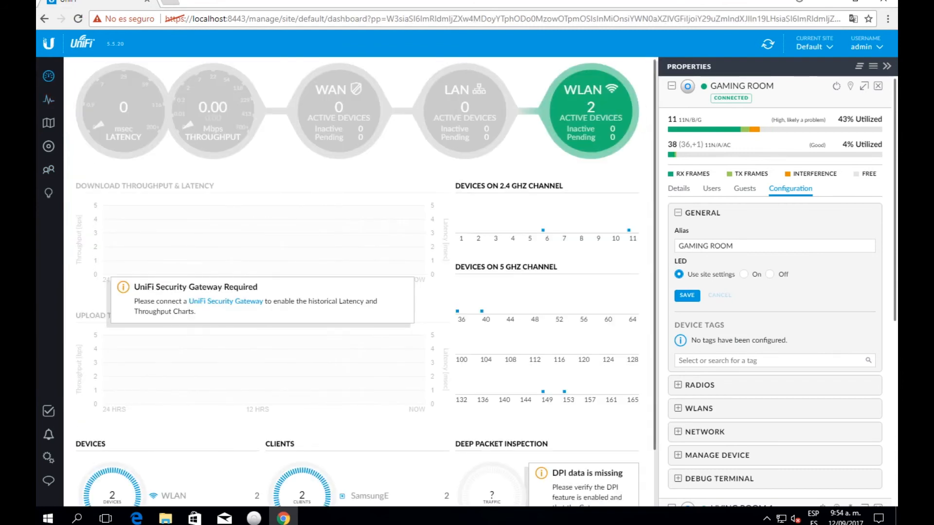
click(49, 458)
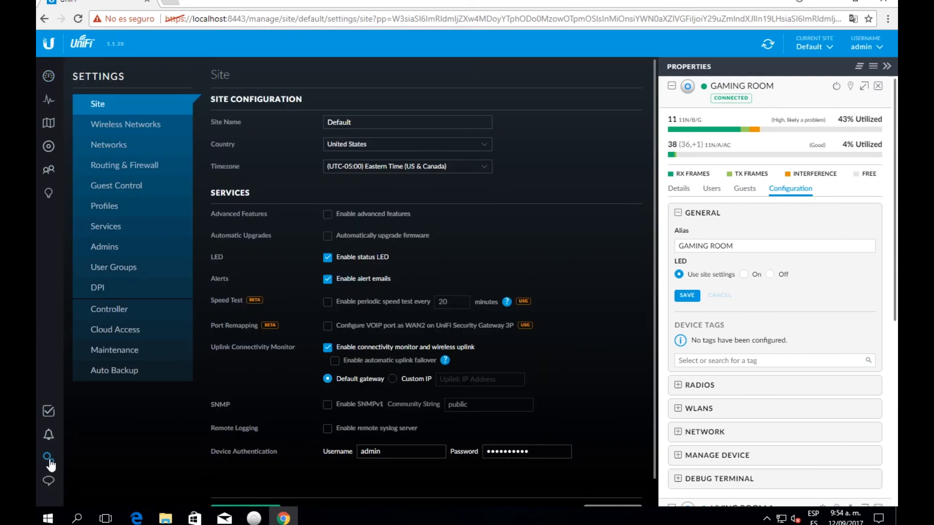
mouse_move(166, 263)
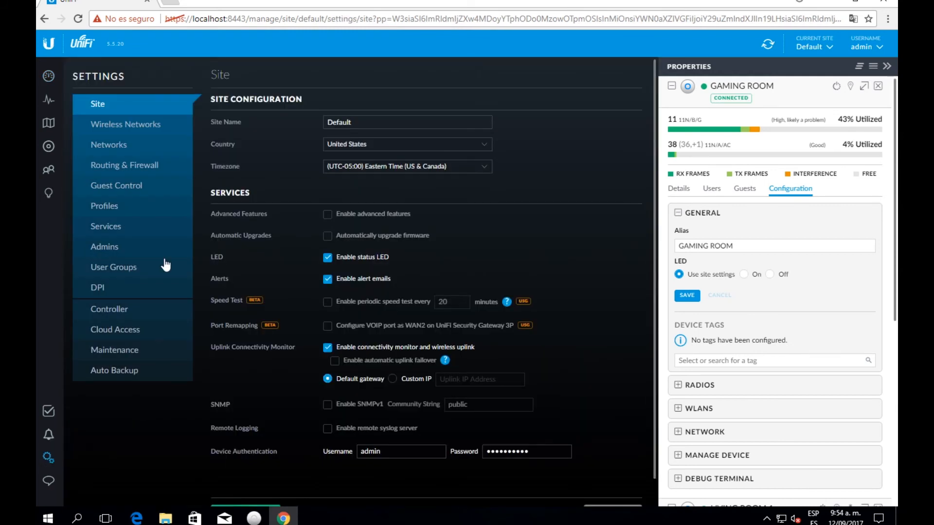
click(126, 125)
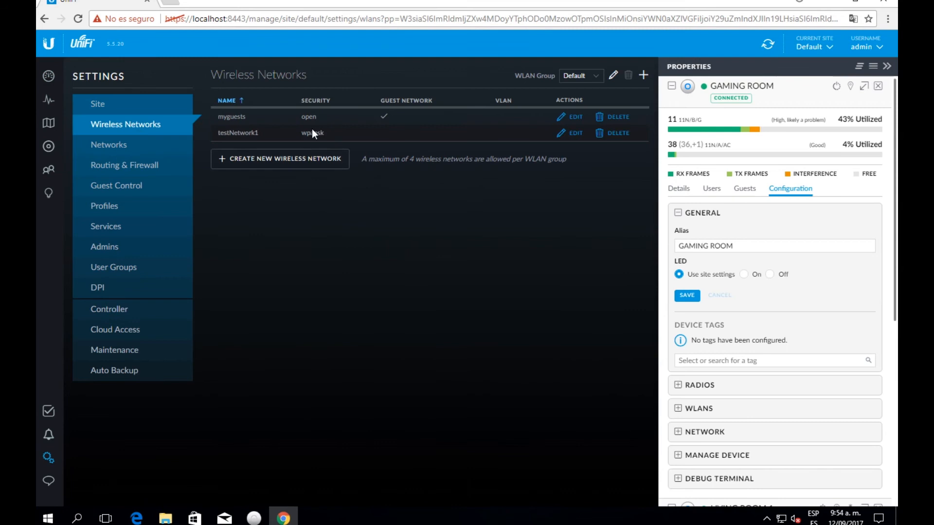
click(279, 159)
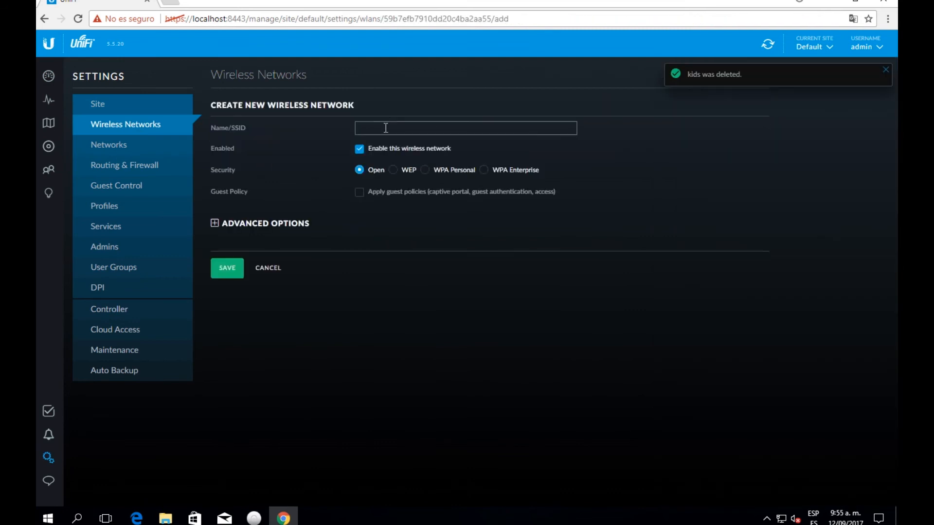
text(kids)
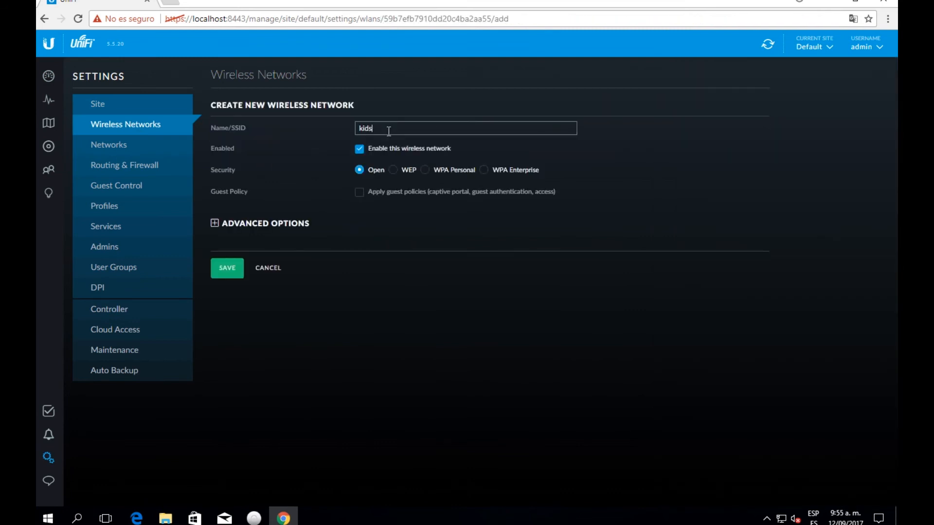
mouse_move(377, 181)
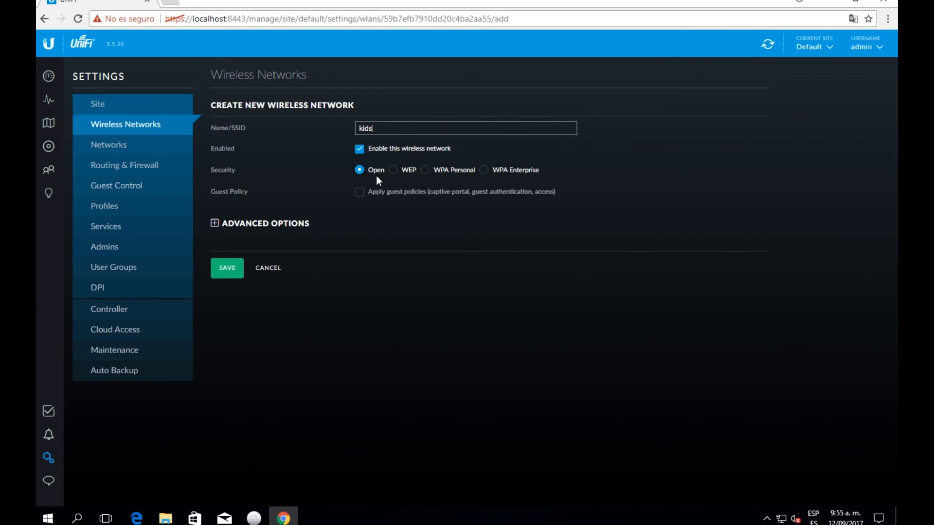
click(425, 169)
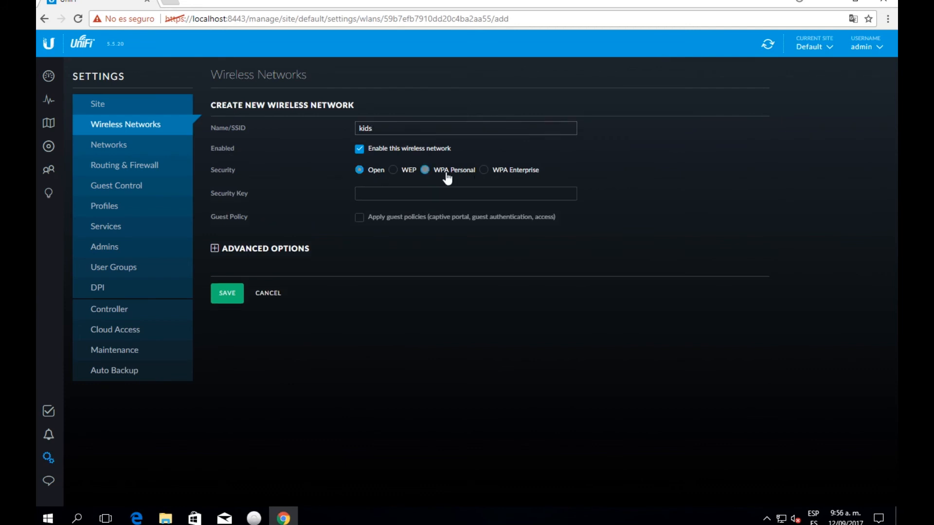
click(424, 170)
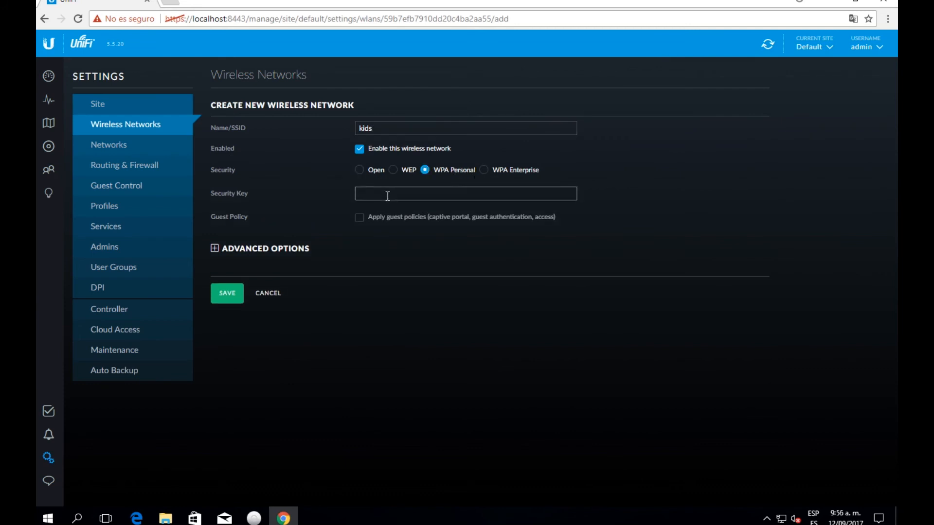
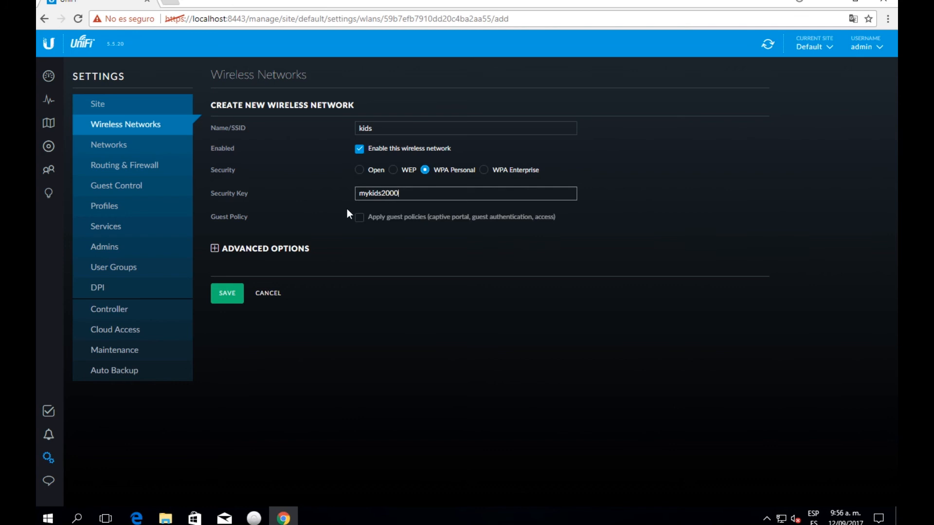
mouse_move(380, 157)
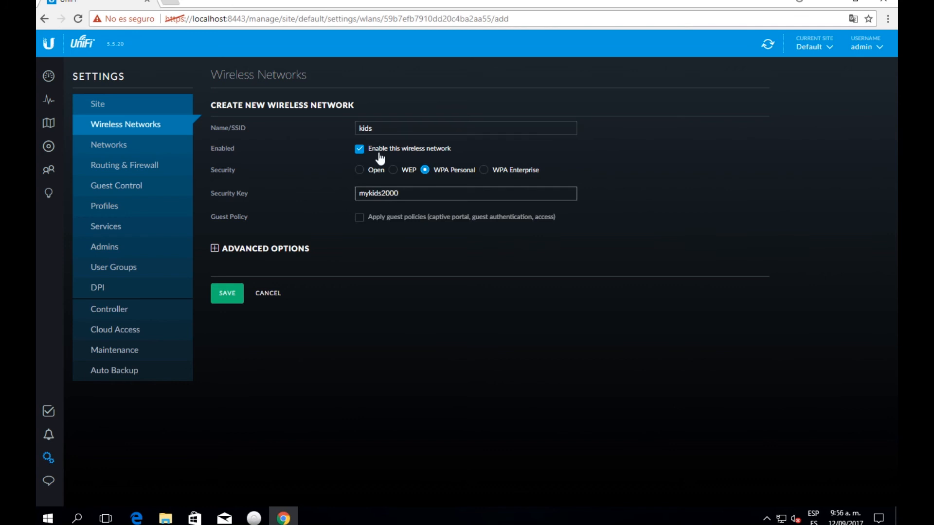
mouse_move(447, 175)
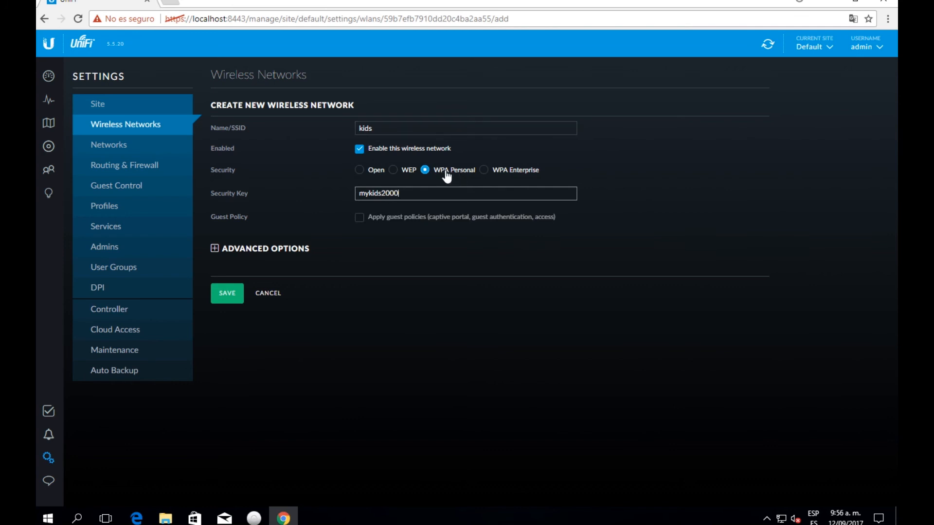
click(214, 248)
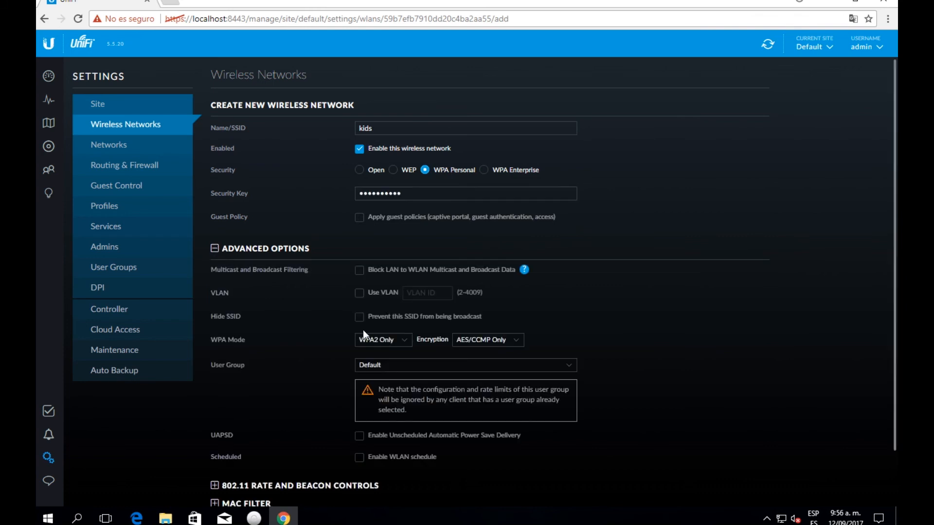
Review the MAC Filter options without adding clients and save the kids network
scroll(down, 3)
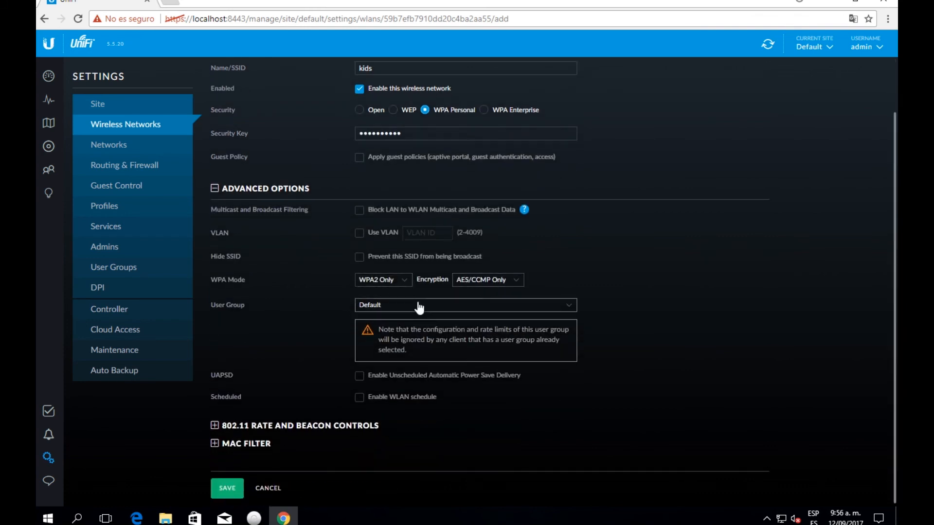
click(465, 305)
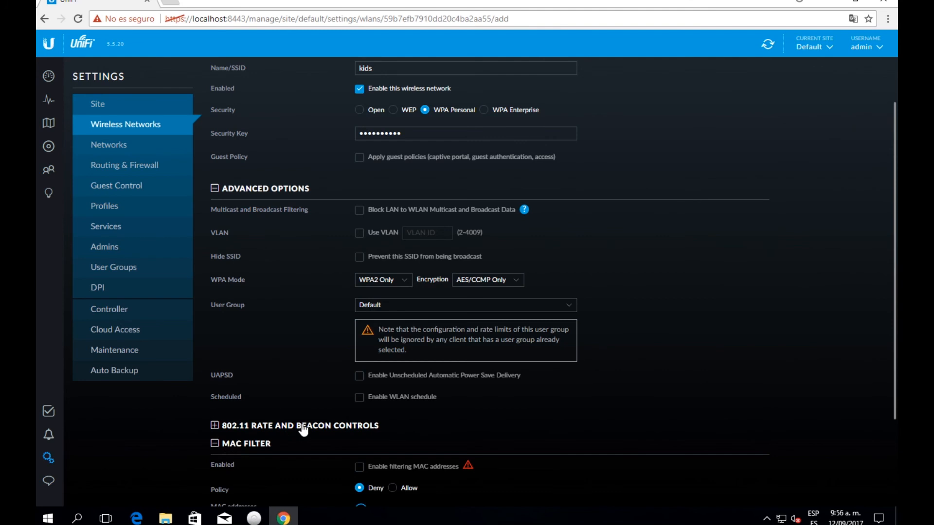
scroll(down, 3)
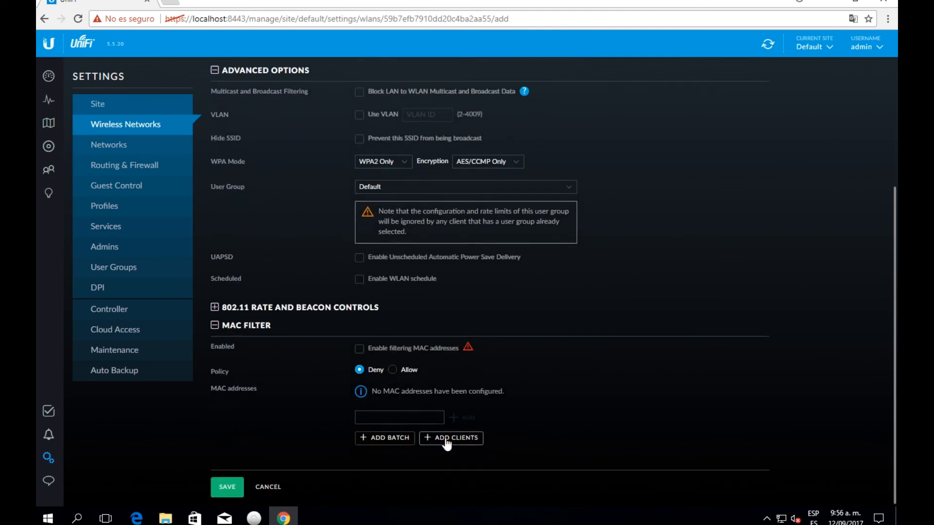
click(450, 438)
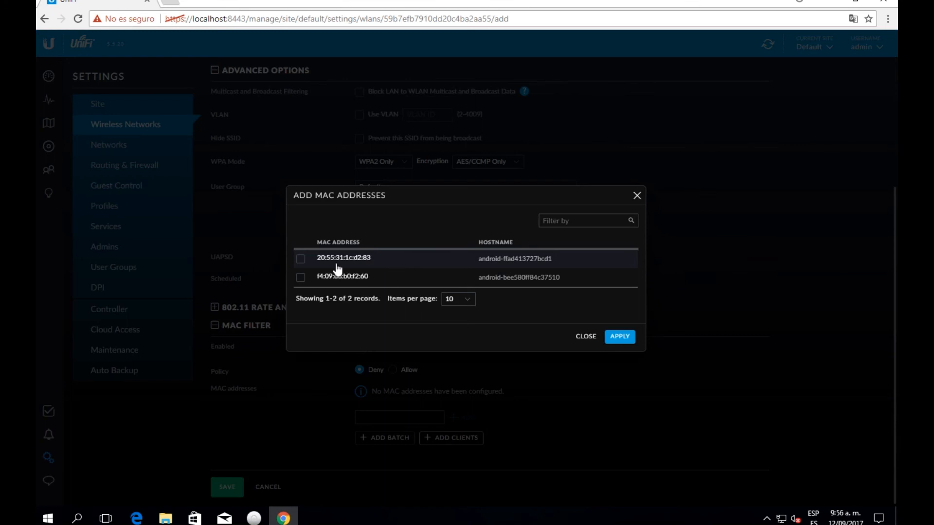
mouse_move(546, 338)
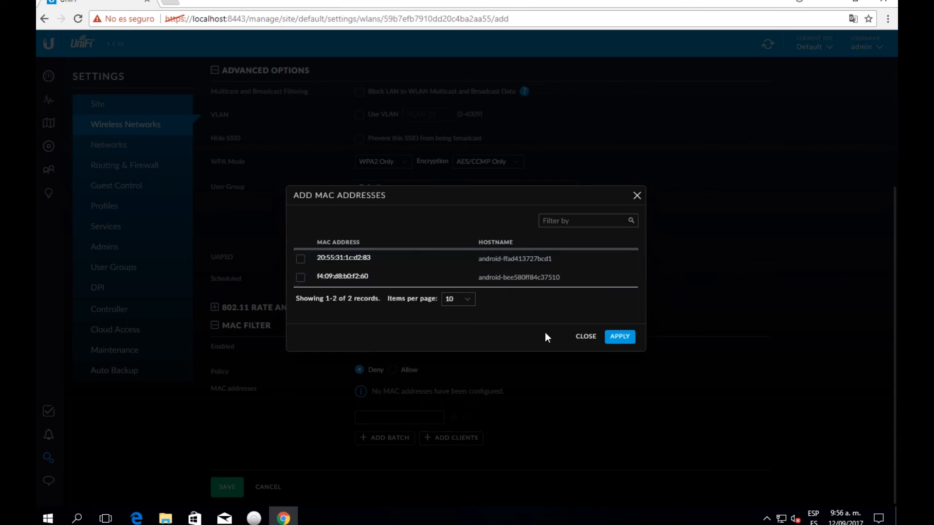
click(584, 335)
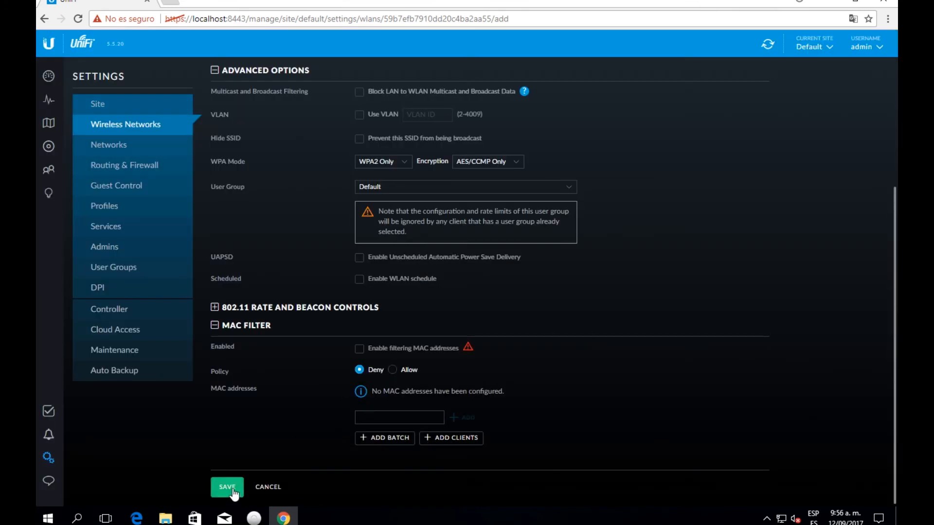
click(226, 486)
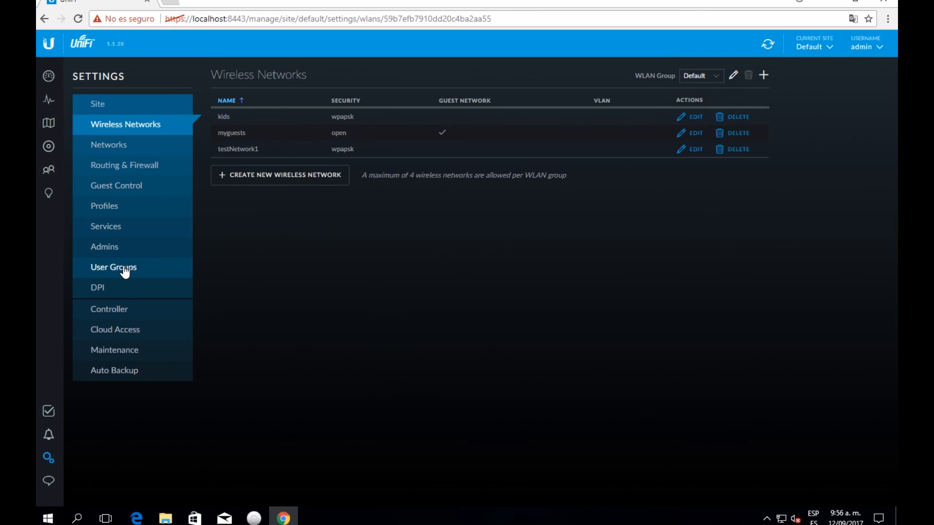
Create user group 'kids' with 5000 Kbps download and upload limits and save it
click(113, 267)
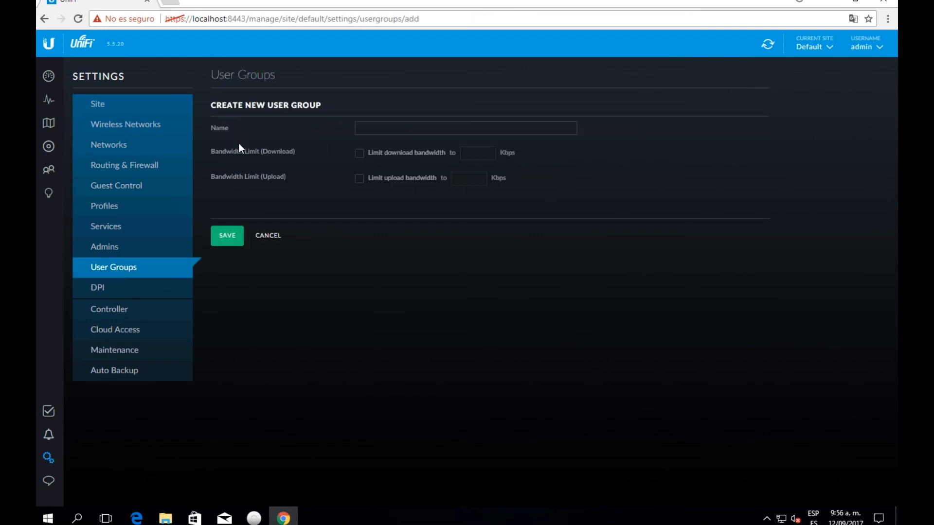
text(kids)
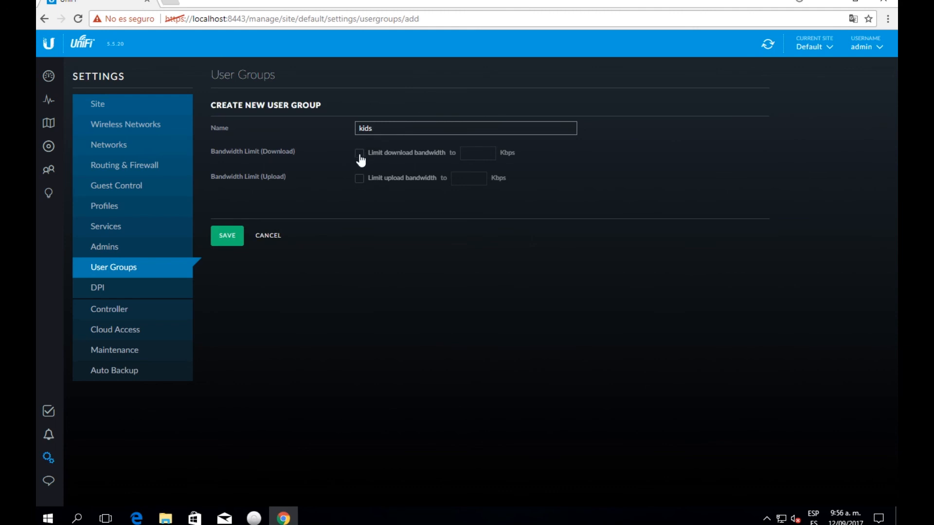
click(359, 152)
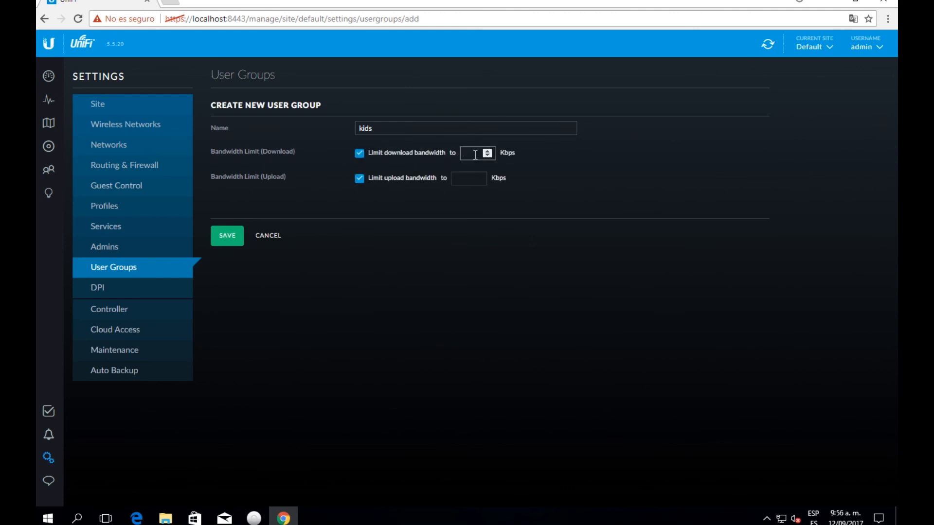
text(5000)
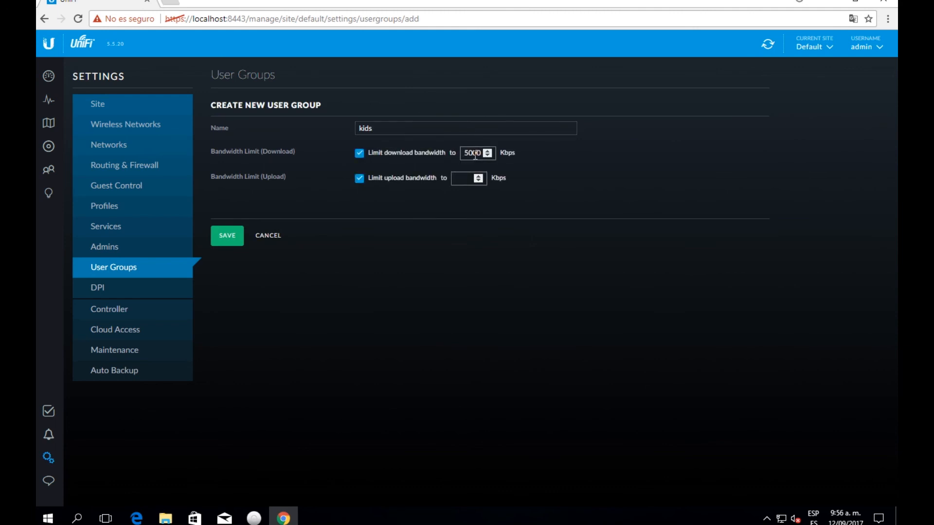
text(5000)
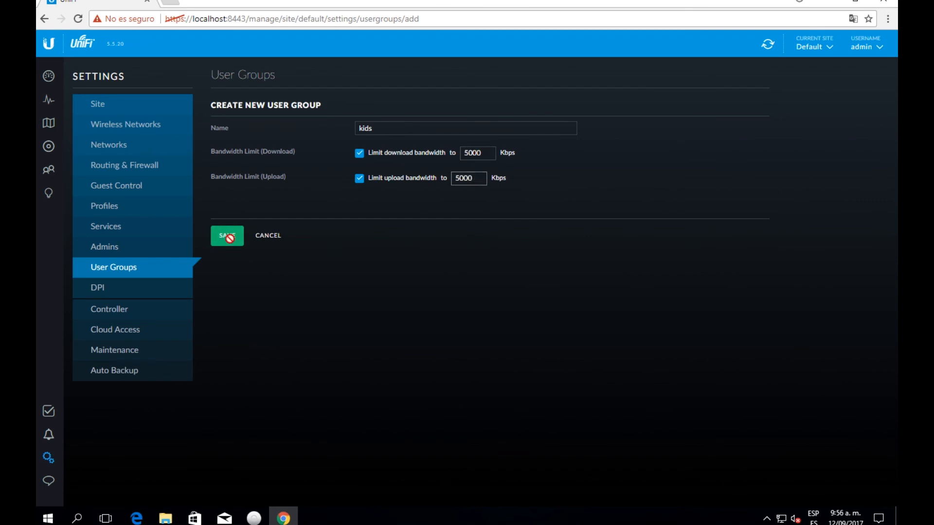
click(227, 236)
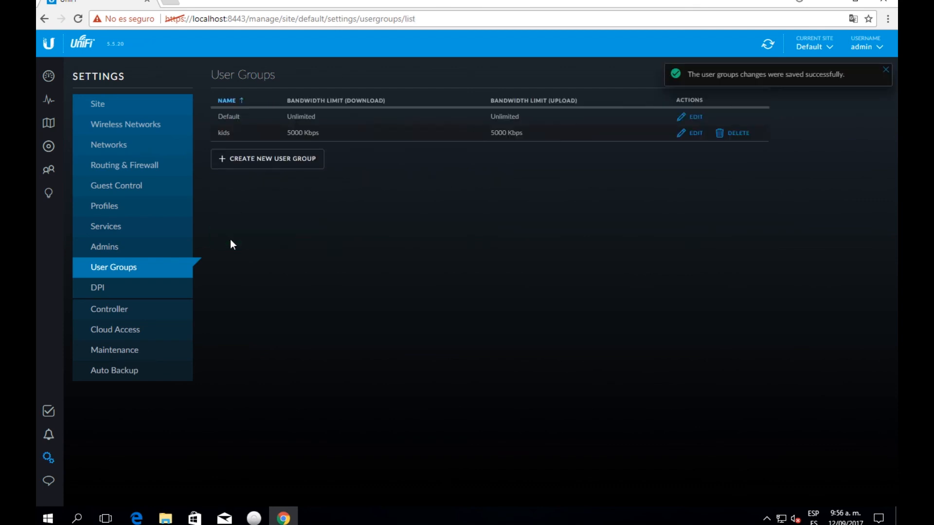
click(126, 123)
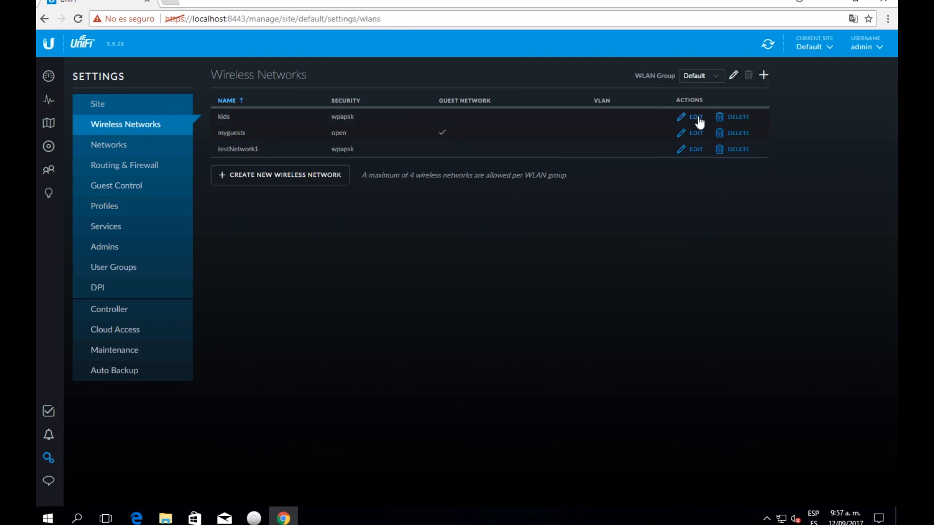
Assign the kids user group to the kids wireless network, save, and go to Devices
click(695, 117)
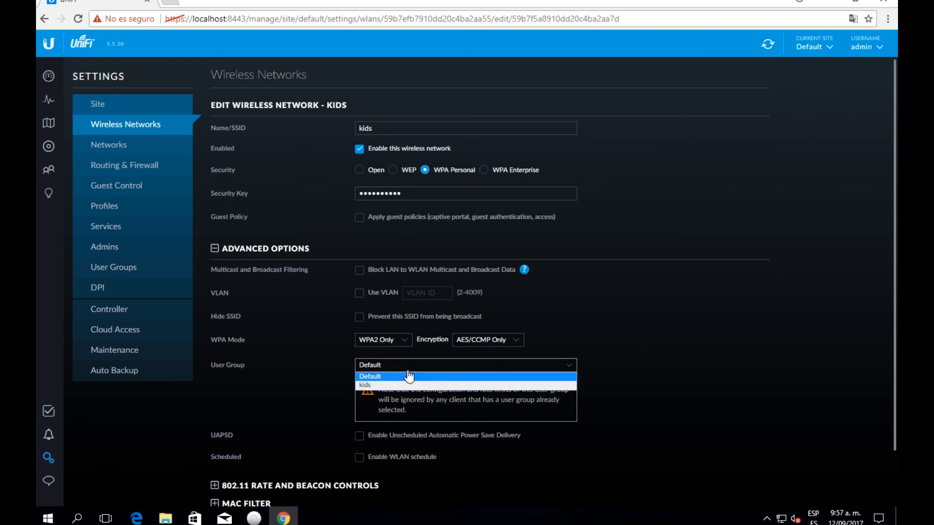
click(365, 385)
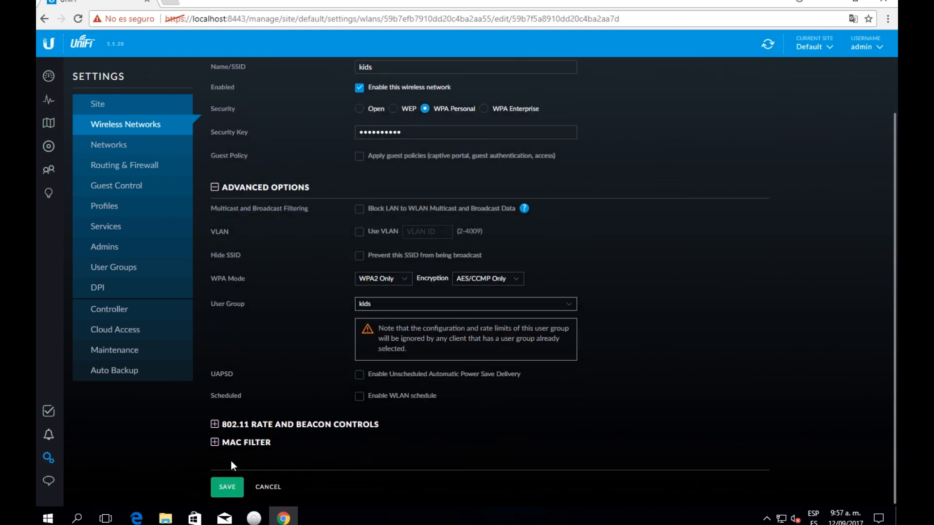
click(227, 487)
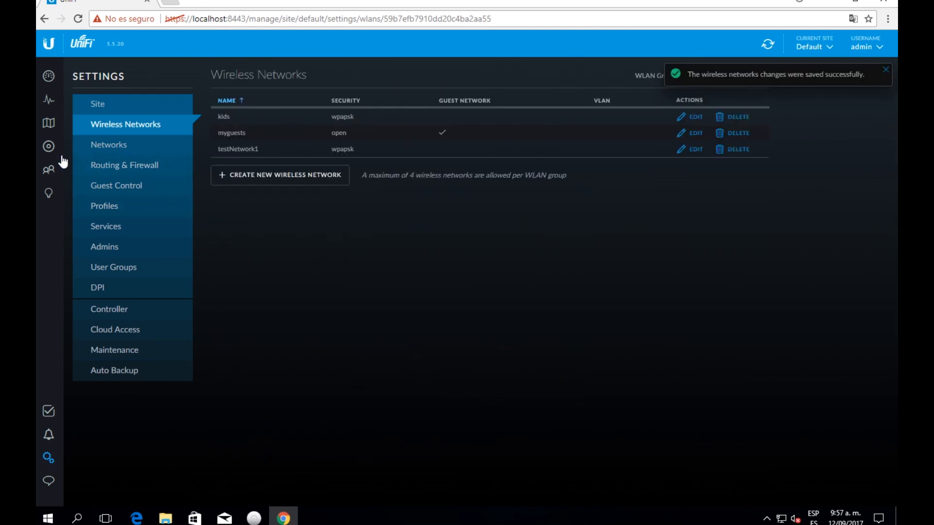
click(48, 147)
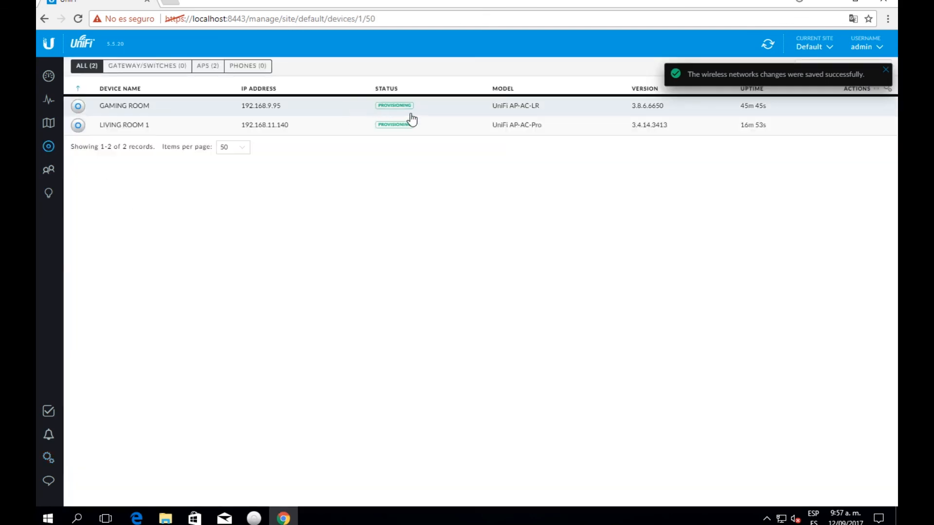